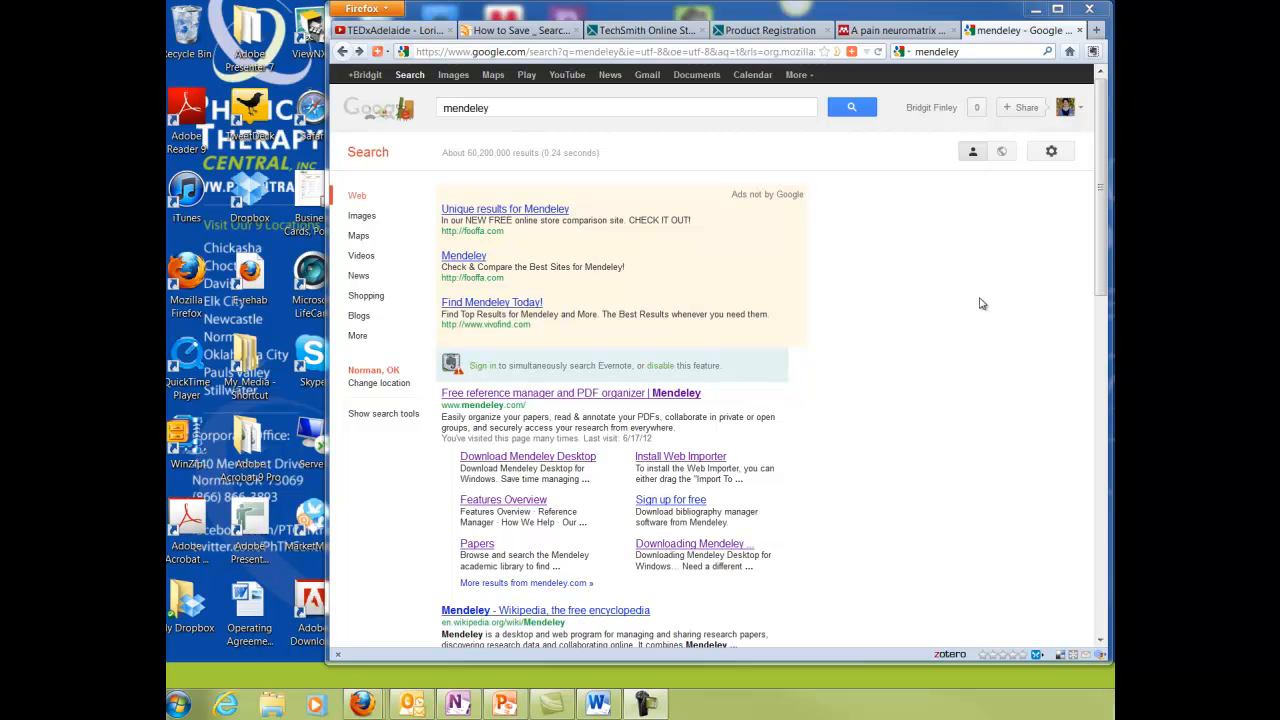
mouse_move(947, 335)
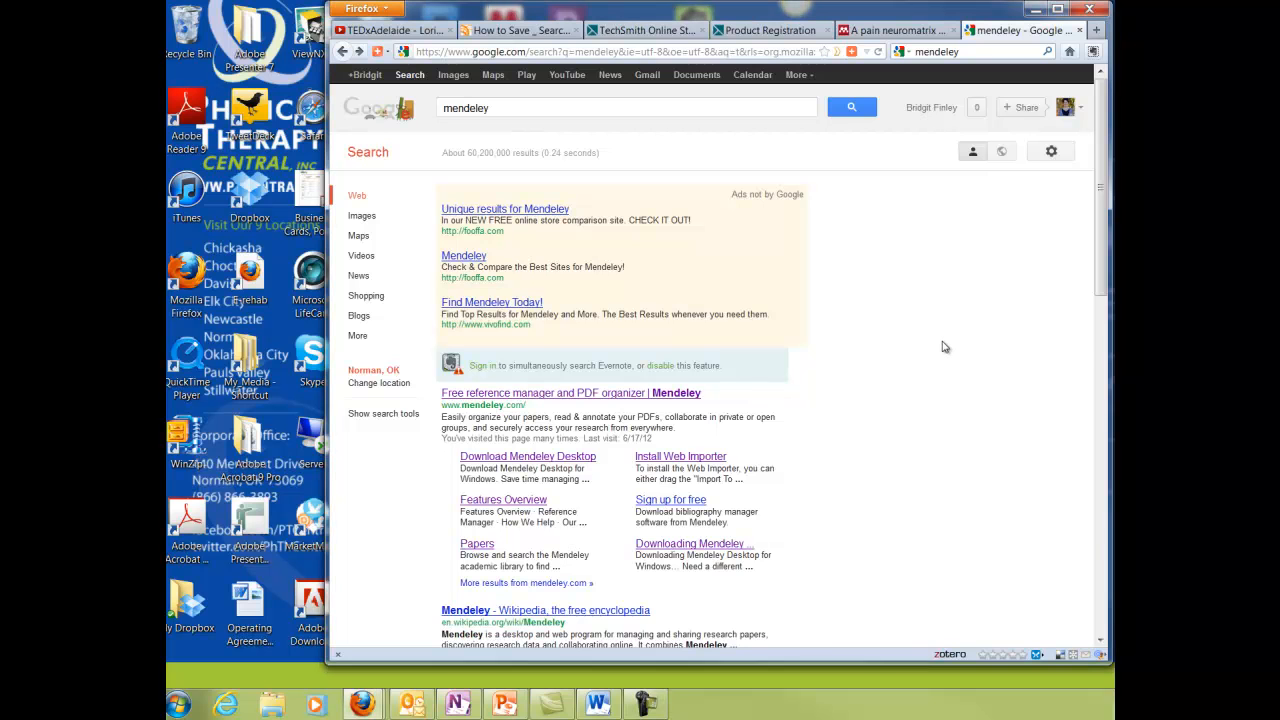
- Open Mendeley's Download Mendeley Desktop for Windows page from the Google results
scroll(down, 3)
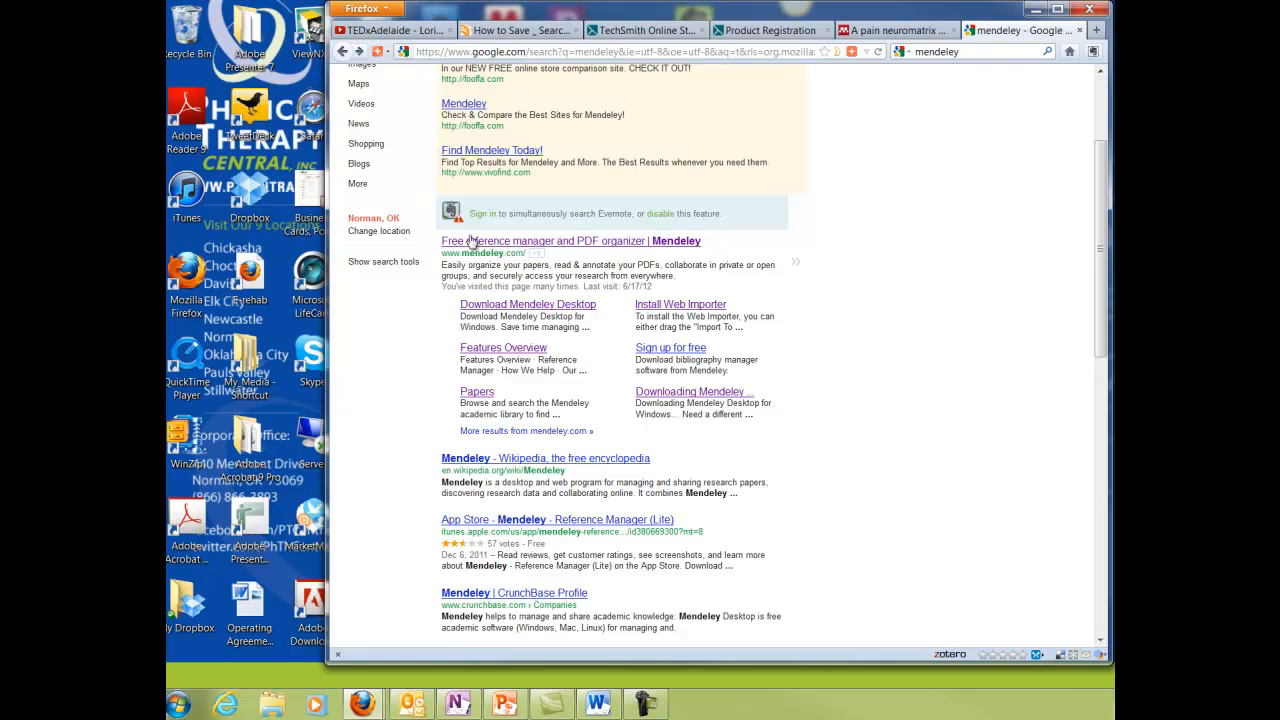
mouse_move(550, 241)
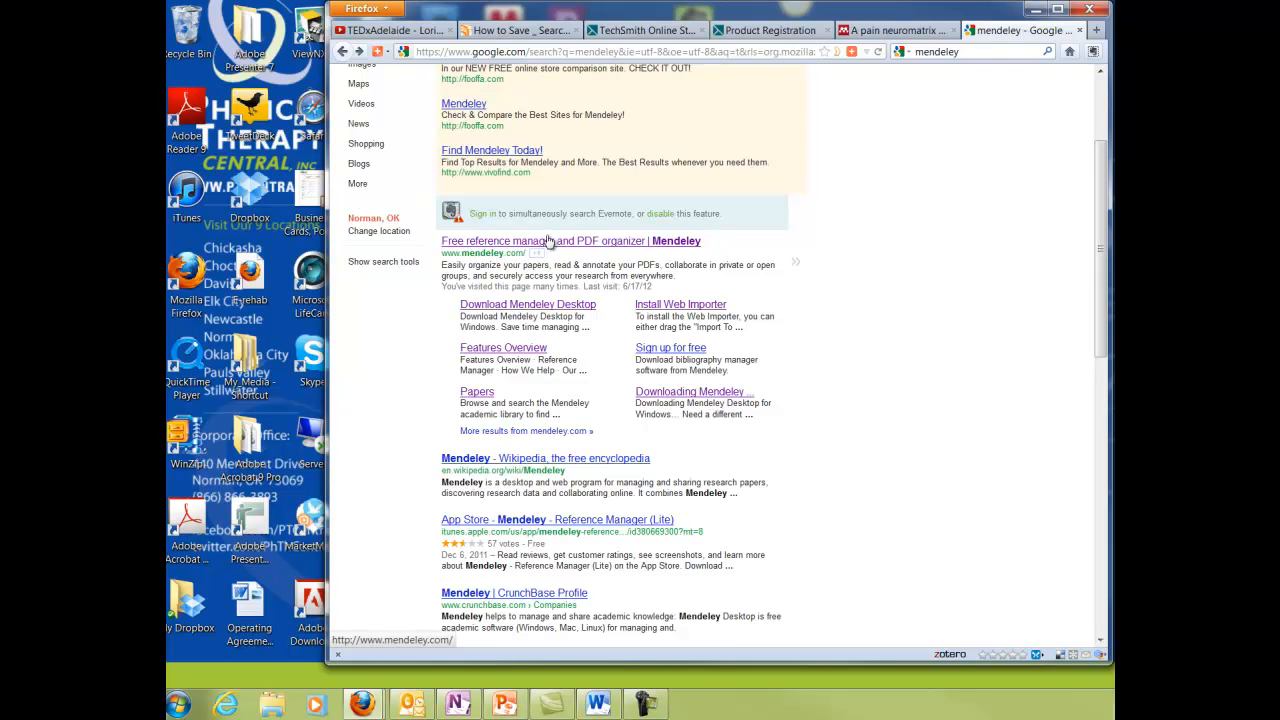
mouse_move(589, 287)
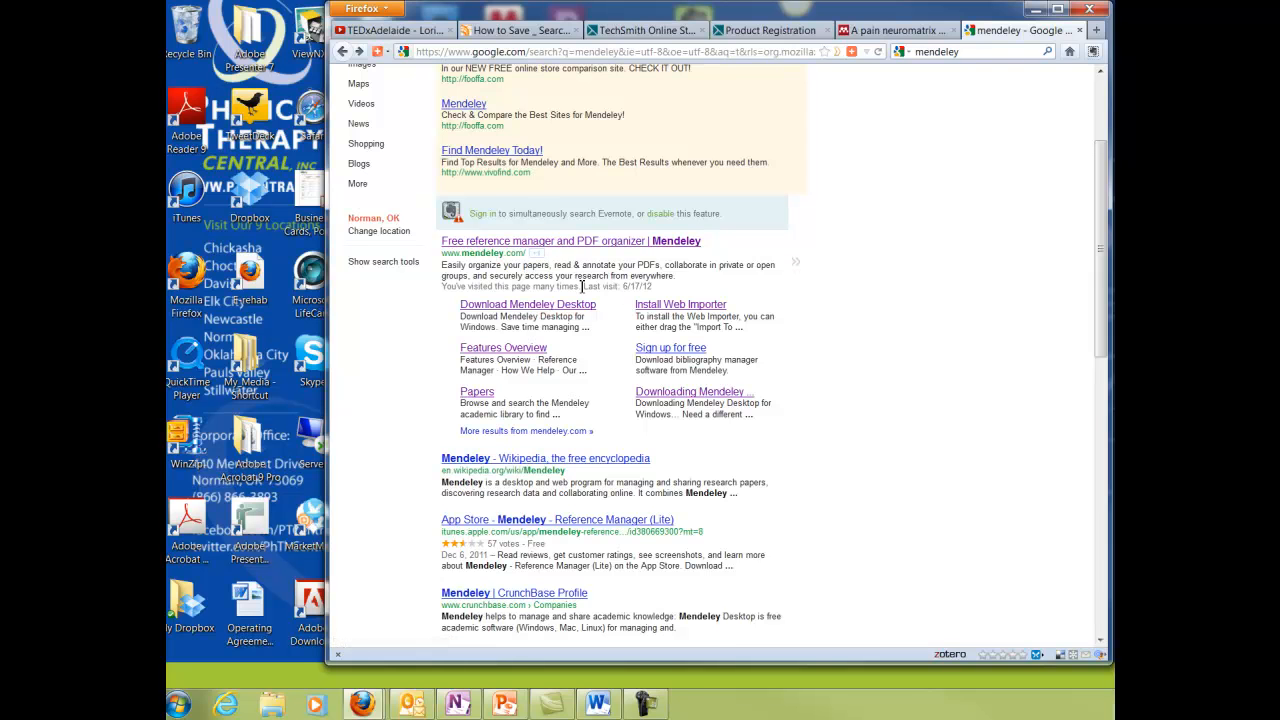
mouse_move(523, 270)
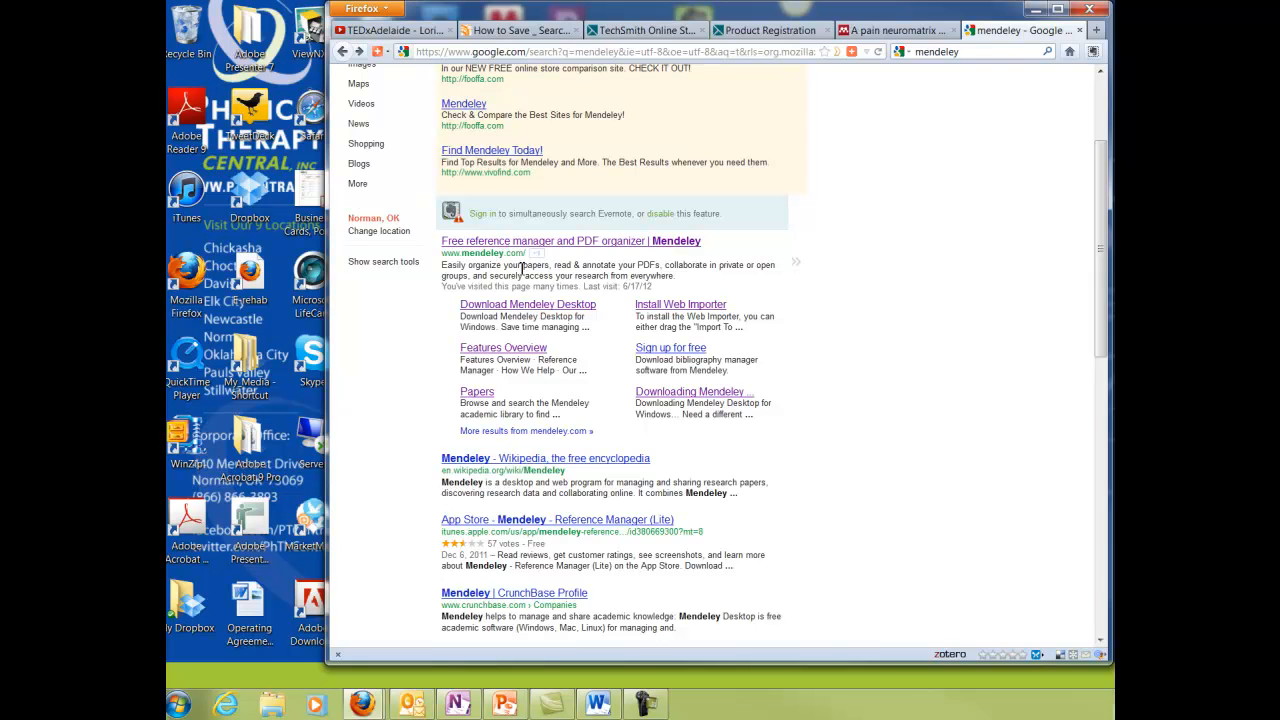
mouse_move(615, 247)
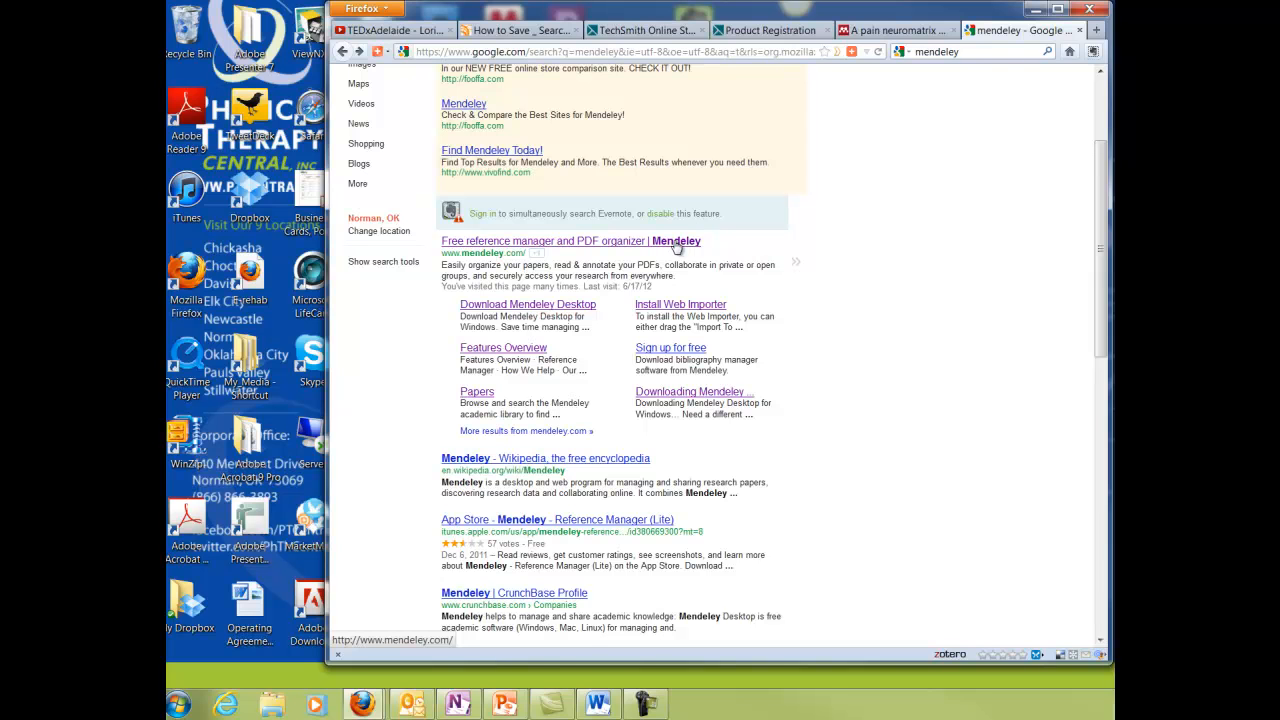
mouse_move(499, 312)
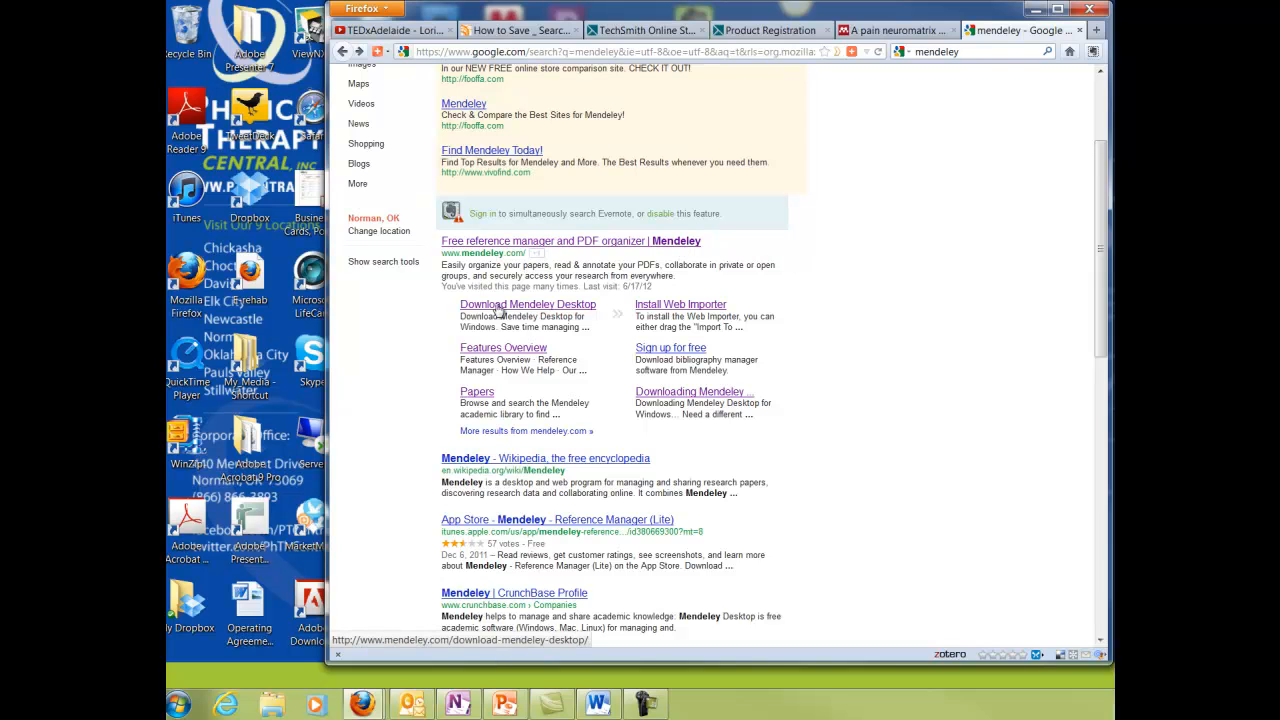
mouse_move(503, 313)
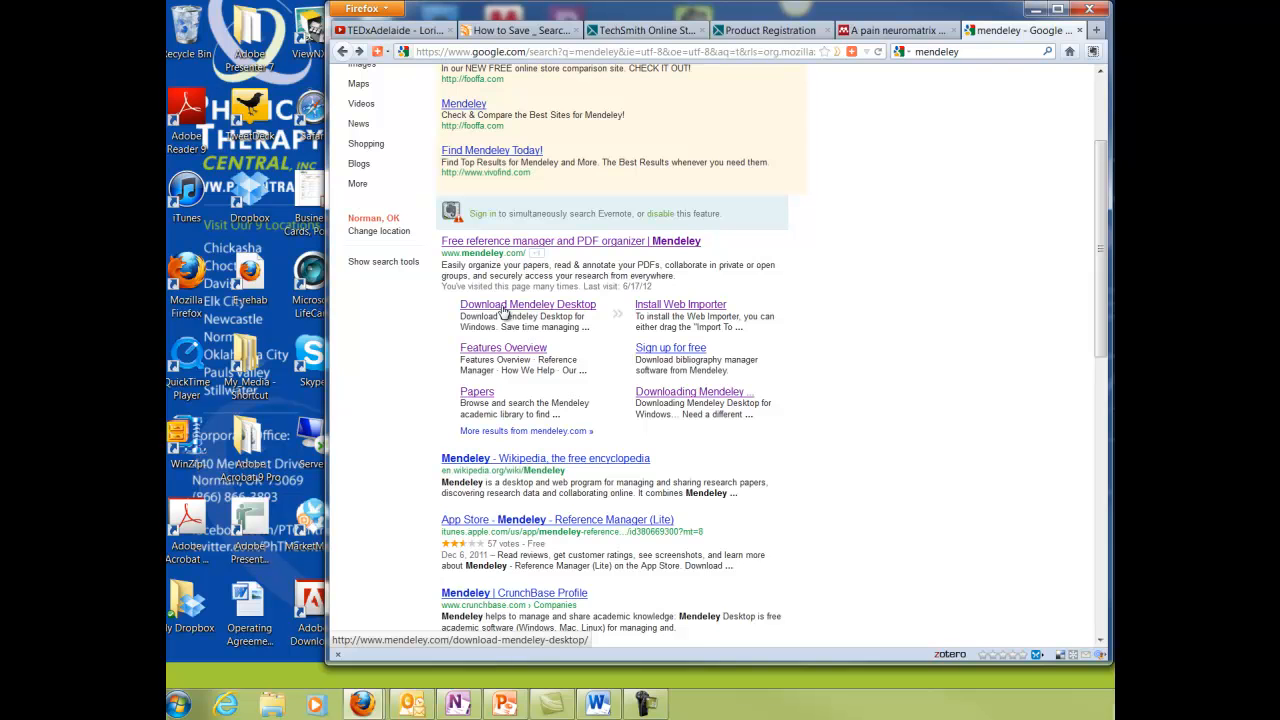
click(527, 304)
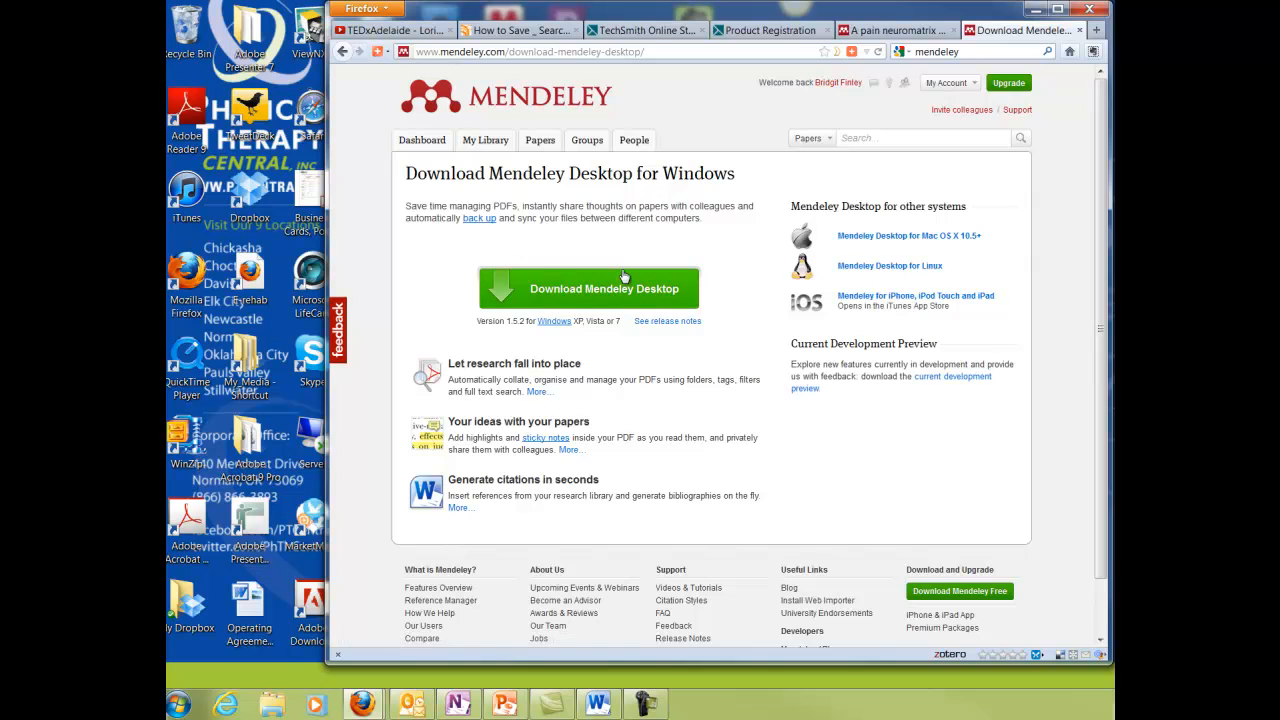
mouse_move(596, 296)
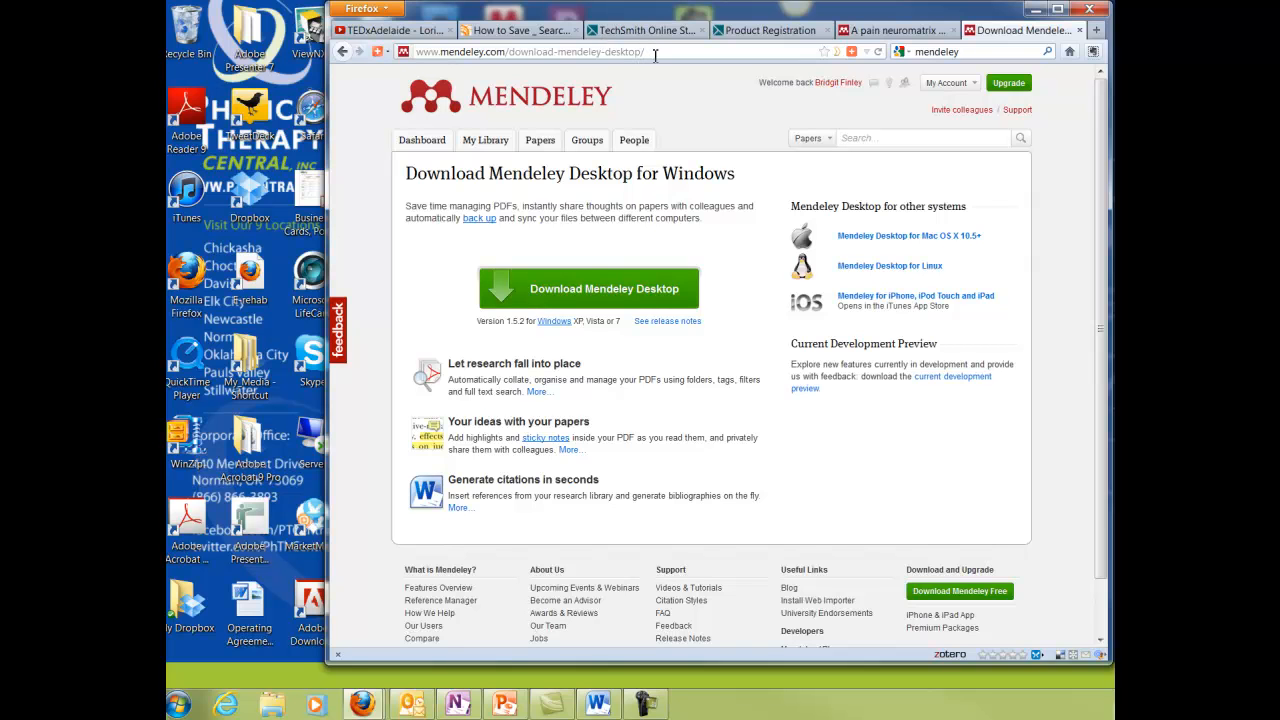
mouse_move(548, 340)
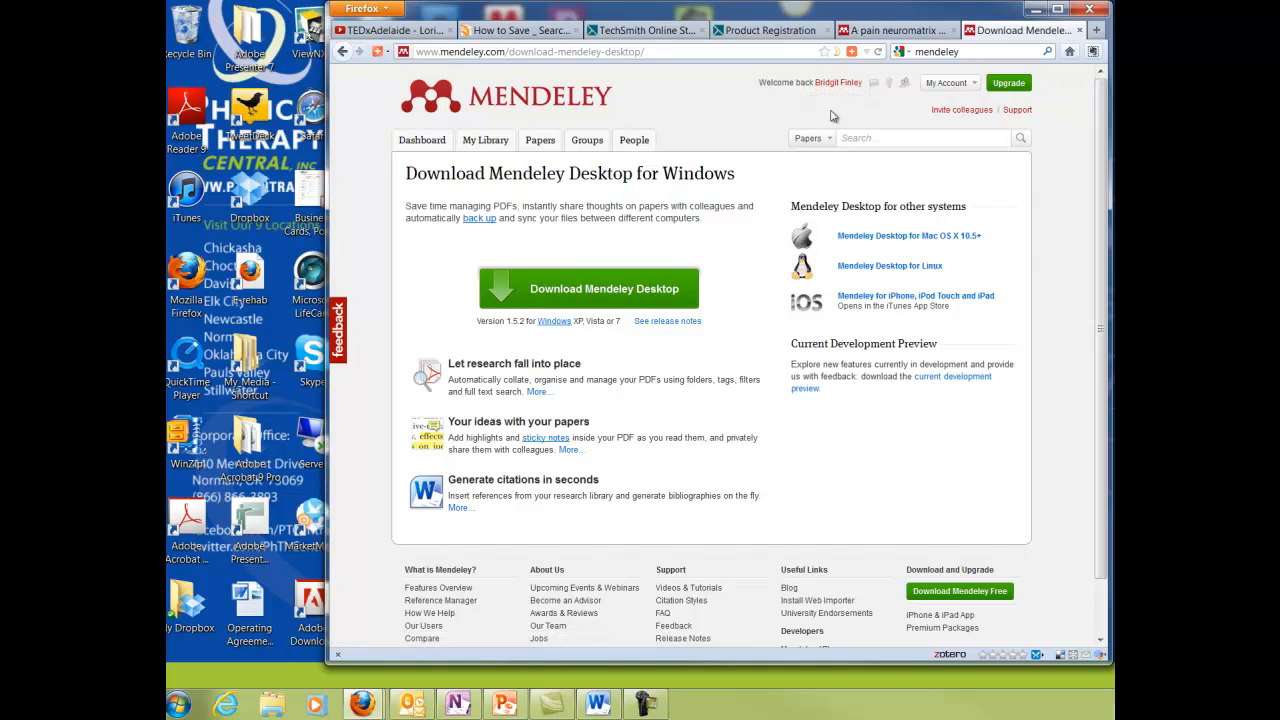
mouse_move(540, 140)
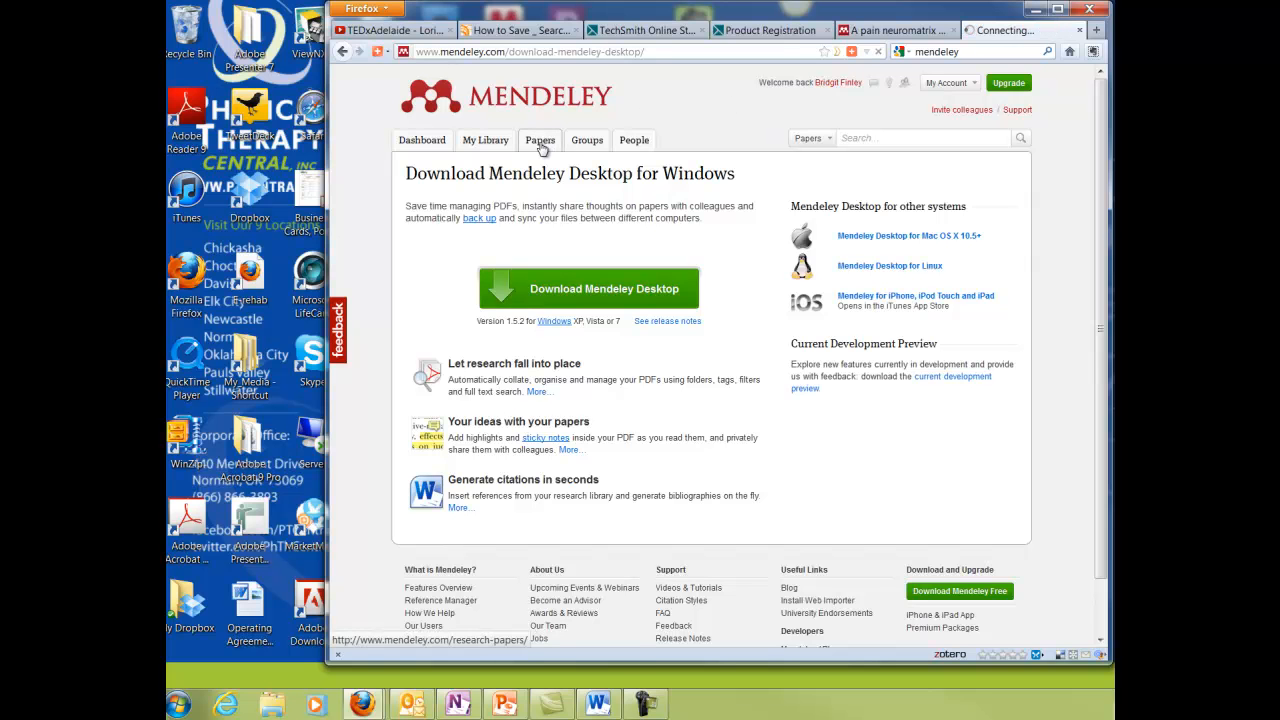
- Search the Mendeley papers catalogue for 'neuromatrix' and browse the 89 results
click(540, 140)
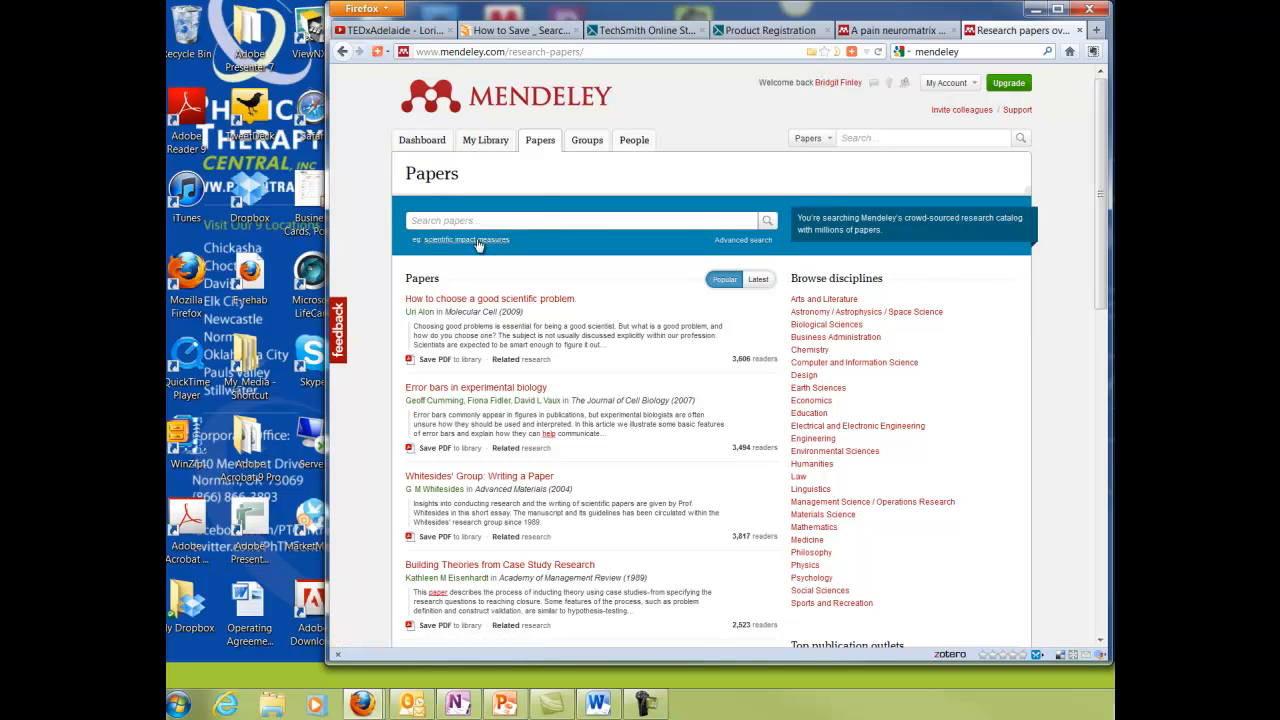
click(580, 220)
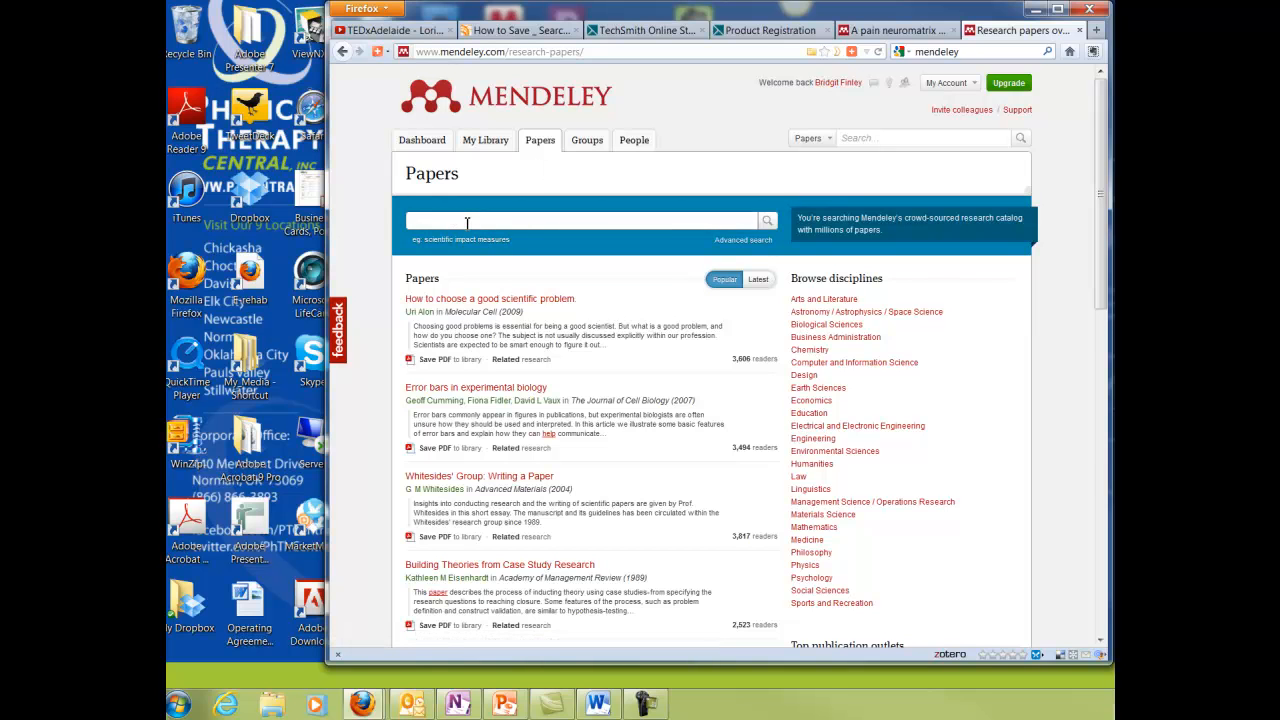
text(neuromatrix)
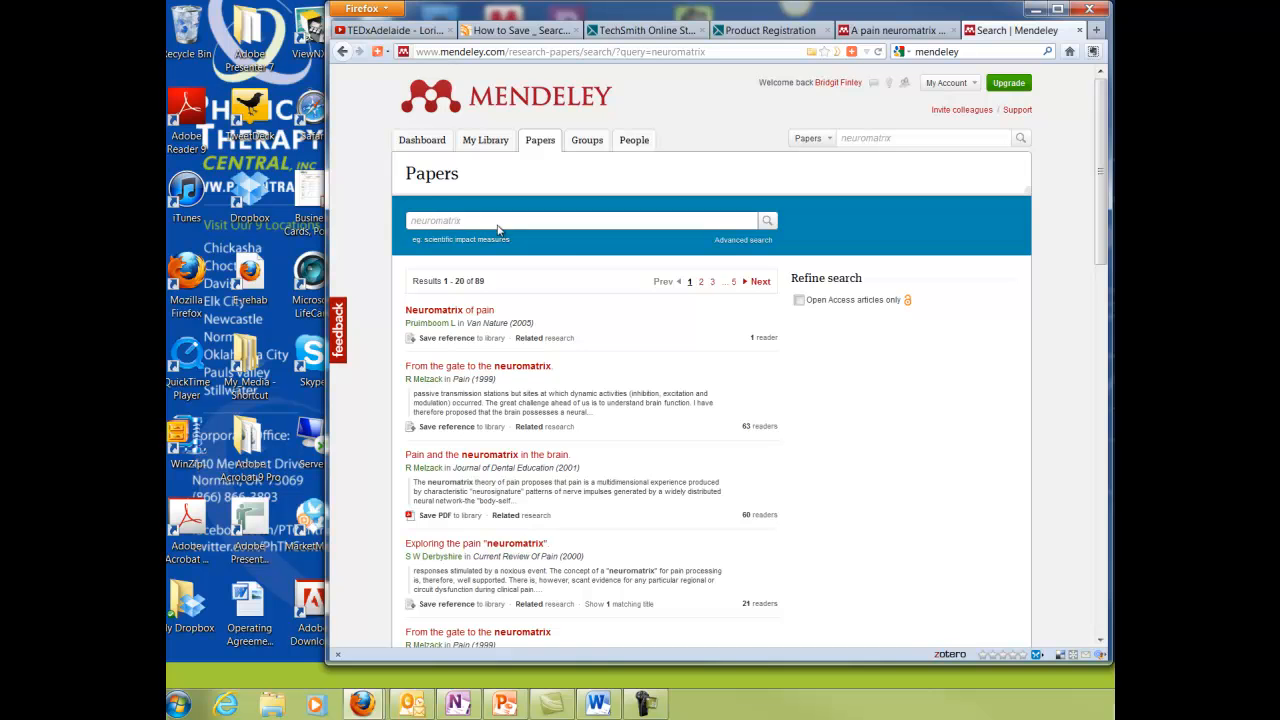
scroll(down, 3)
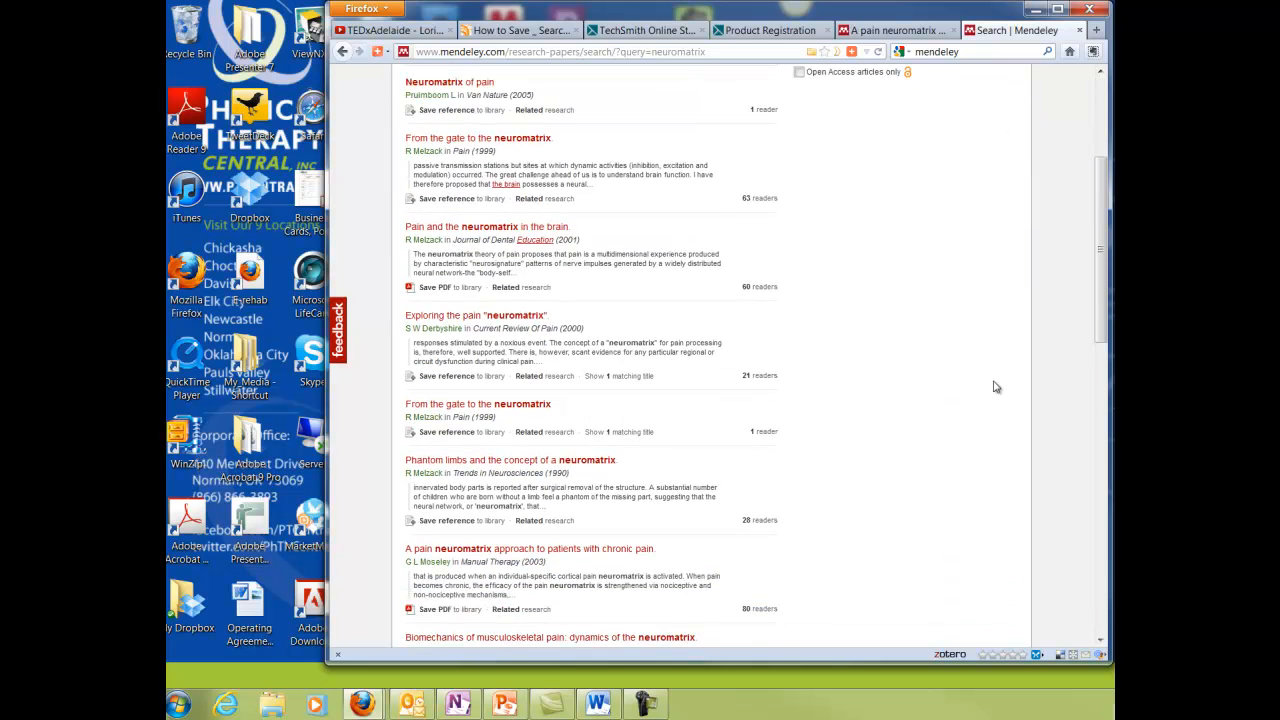
scroll(down, 3)
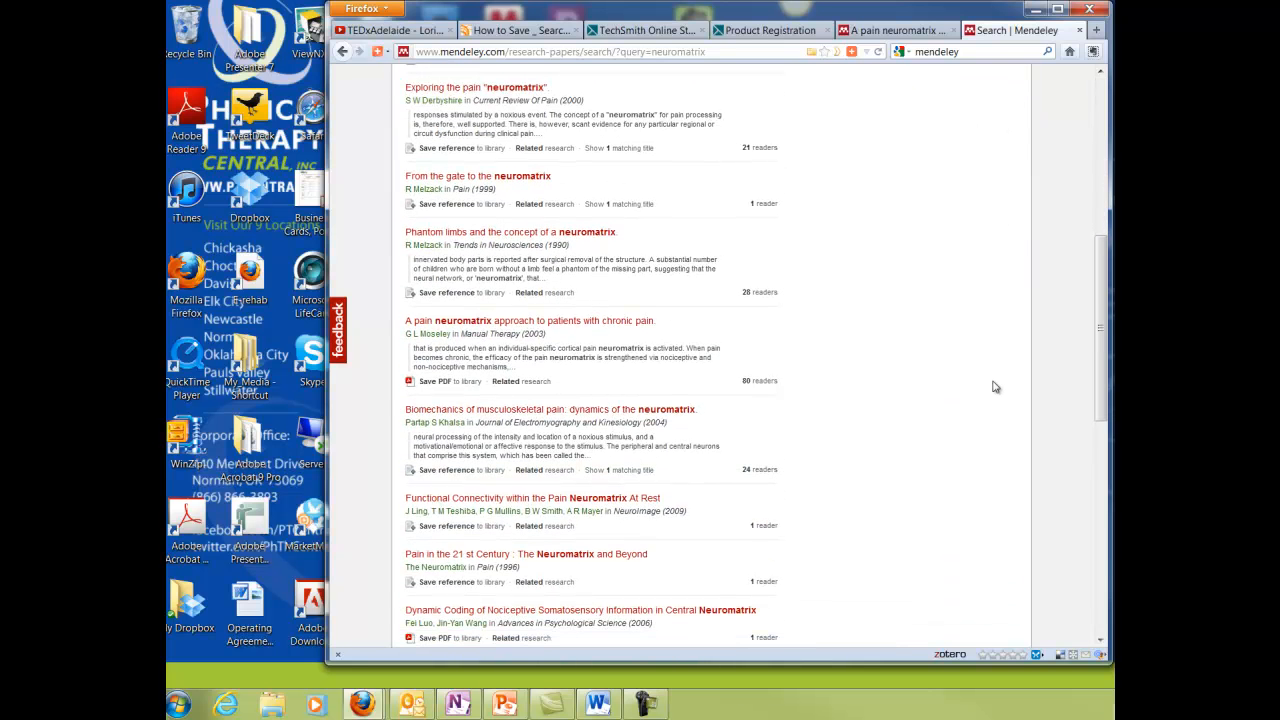
mouse_move(419, 350)
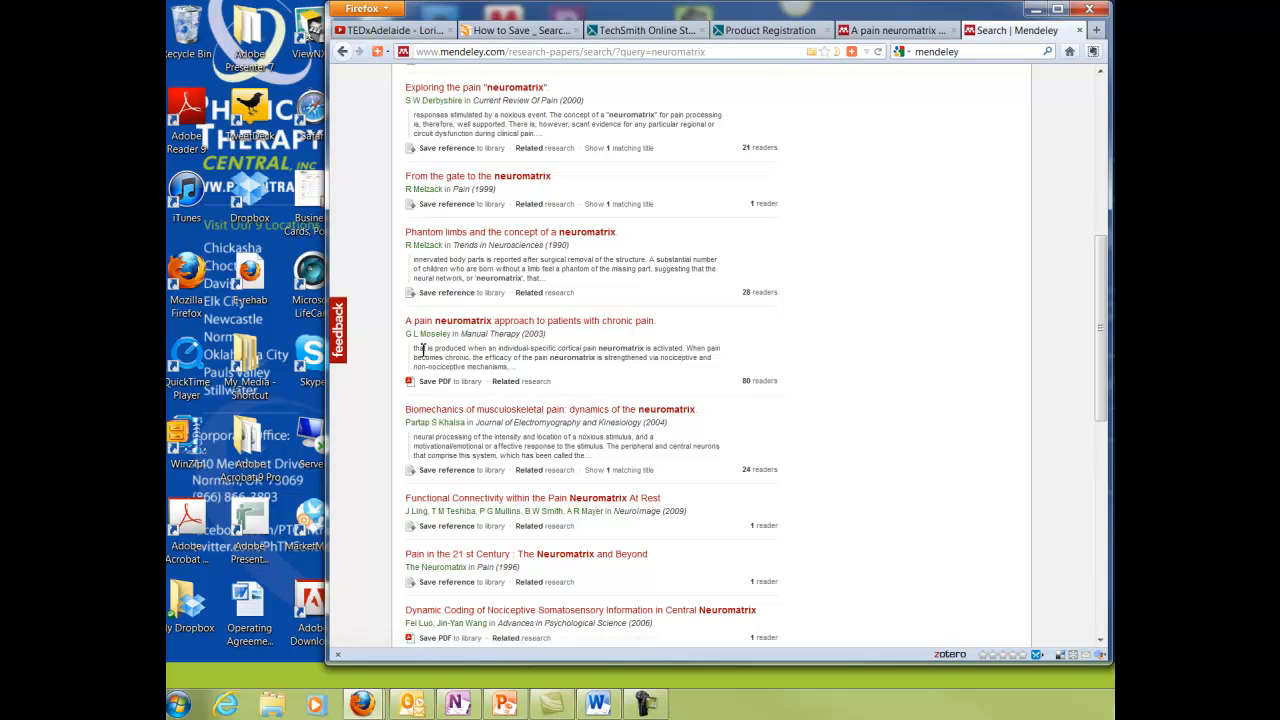
mouse_move(498, 328)
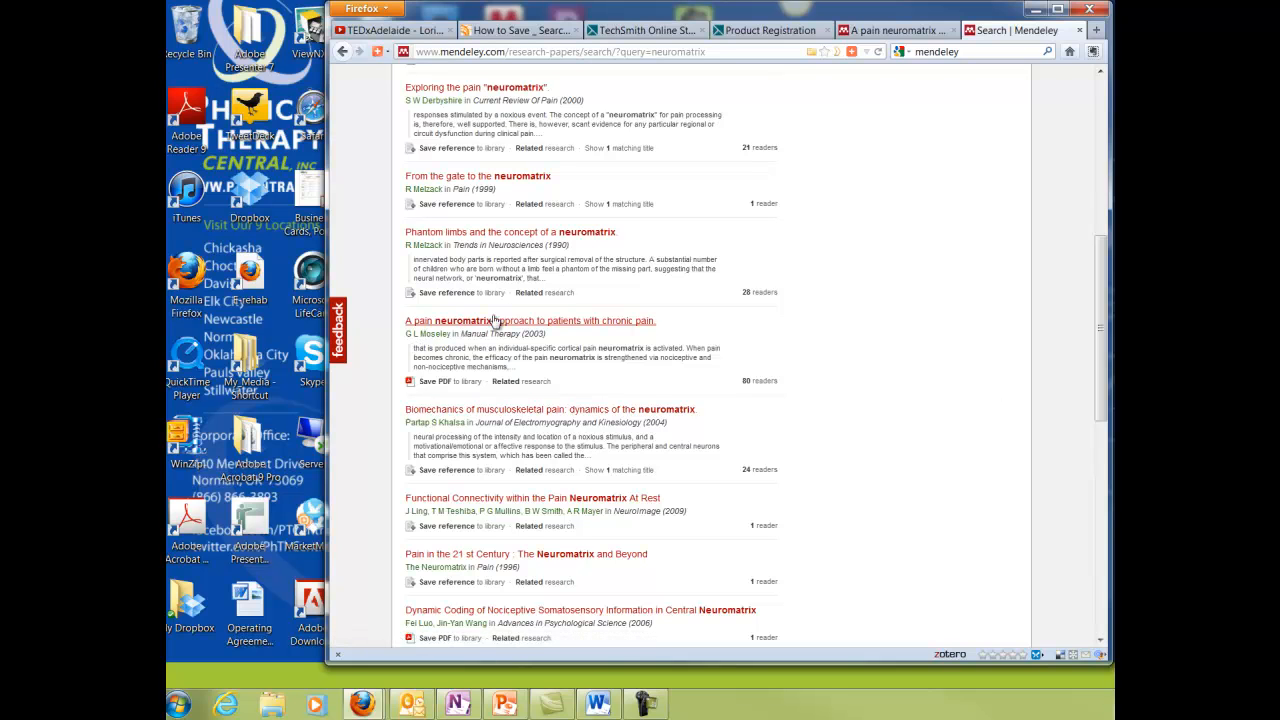
mouse_move(490, 320)
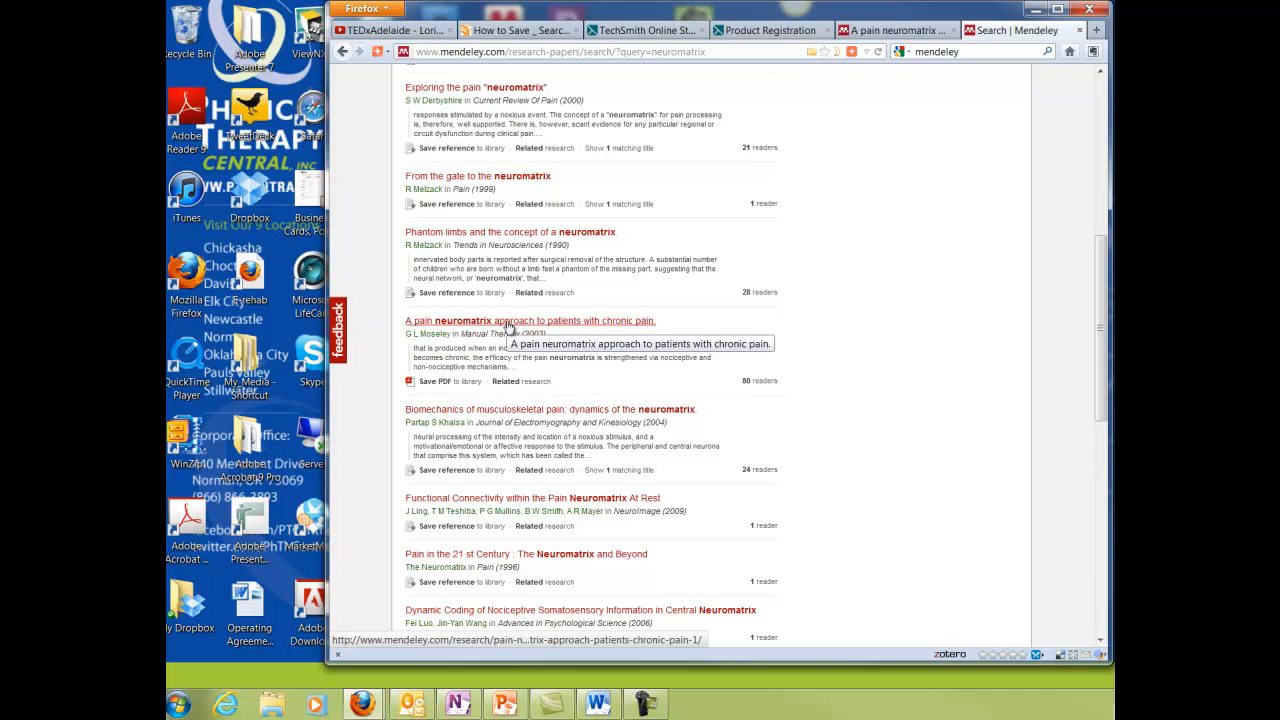
- Open and scroll the page for 'A pain neuromatrix approach to patients with chronic pain'
click(528, 320)
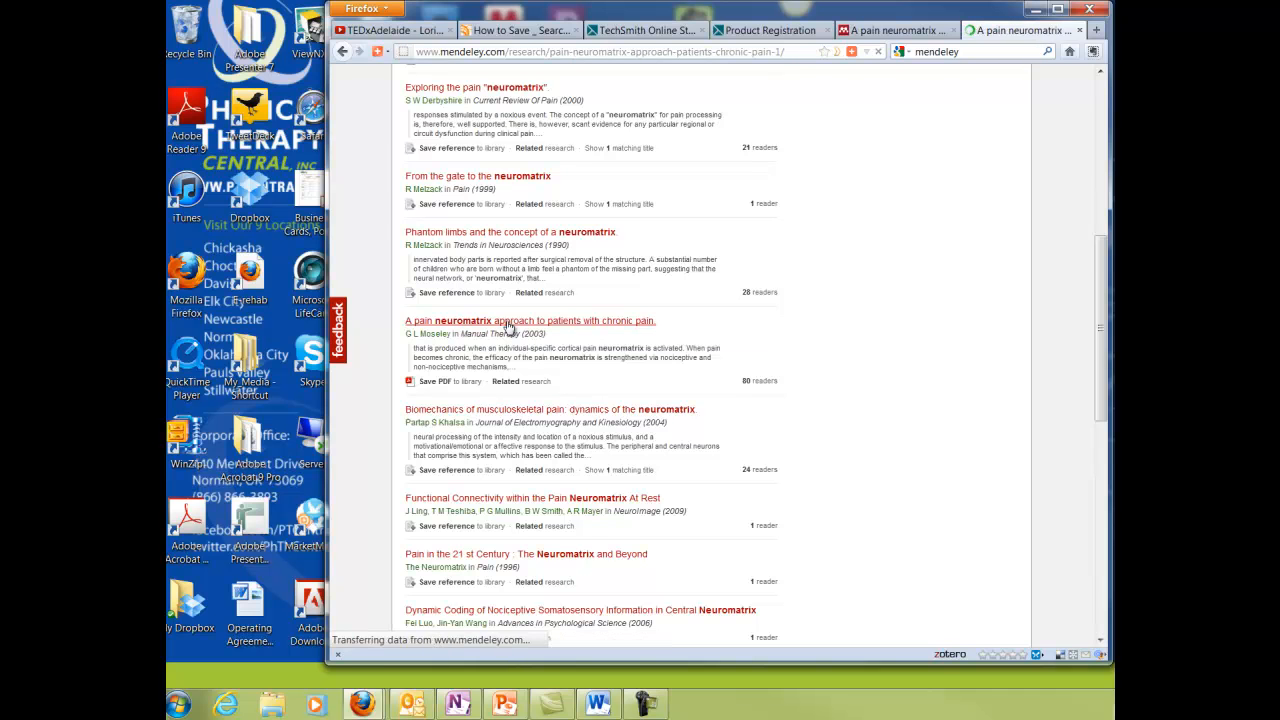
click(530, 320)
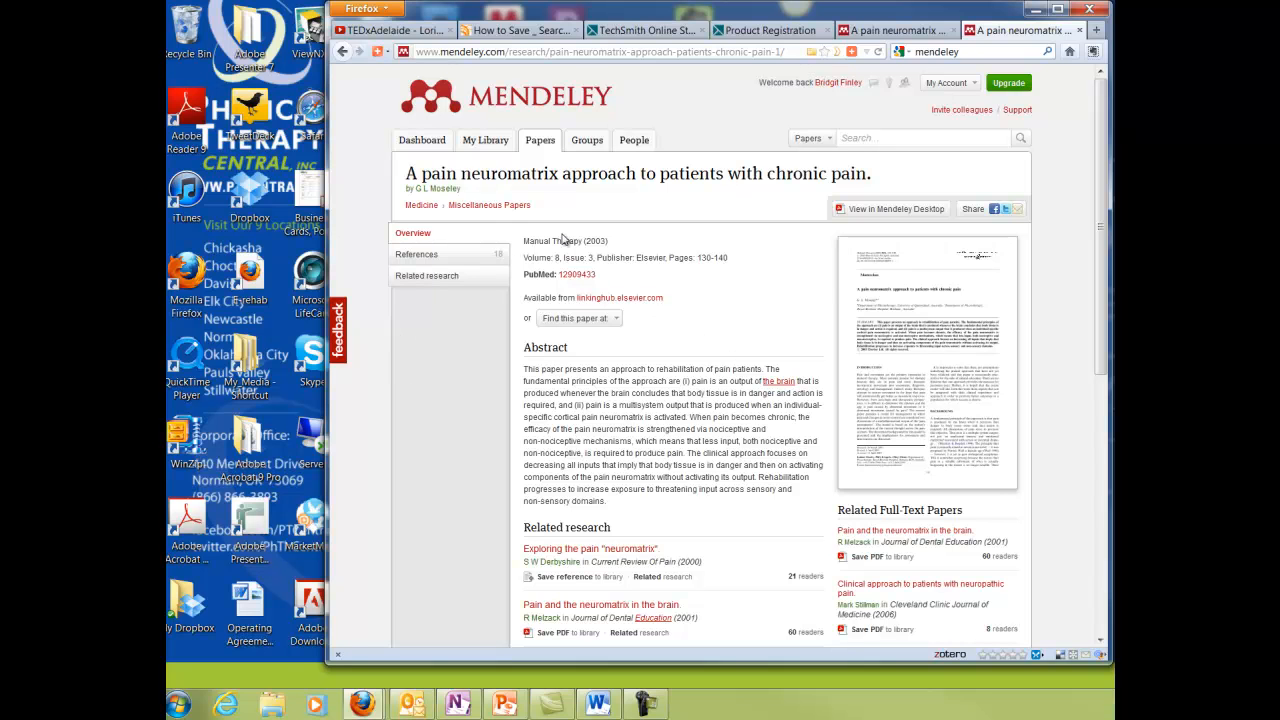
mouse_move(698, 300)
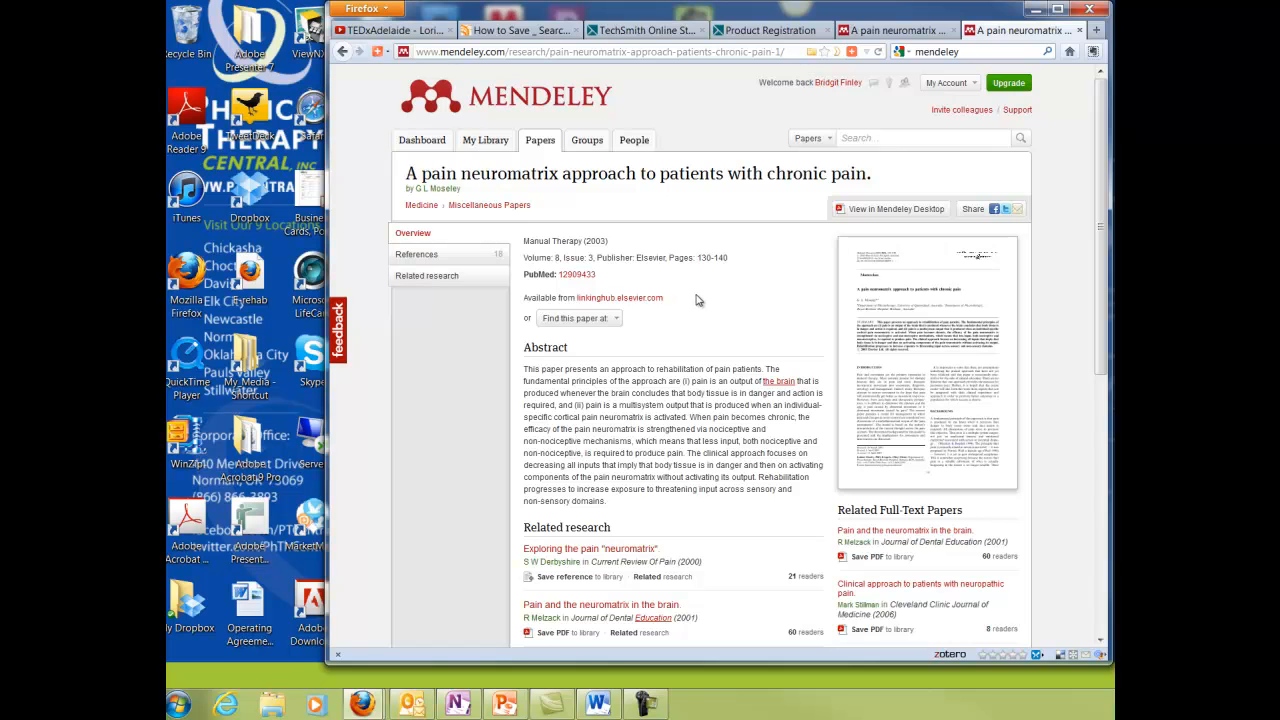
scroll(down, 3)
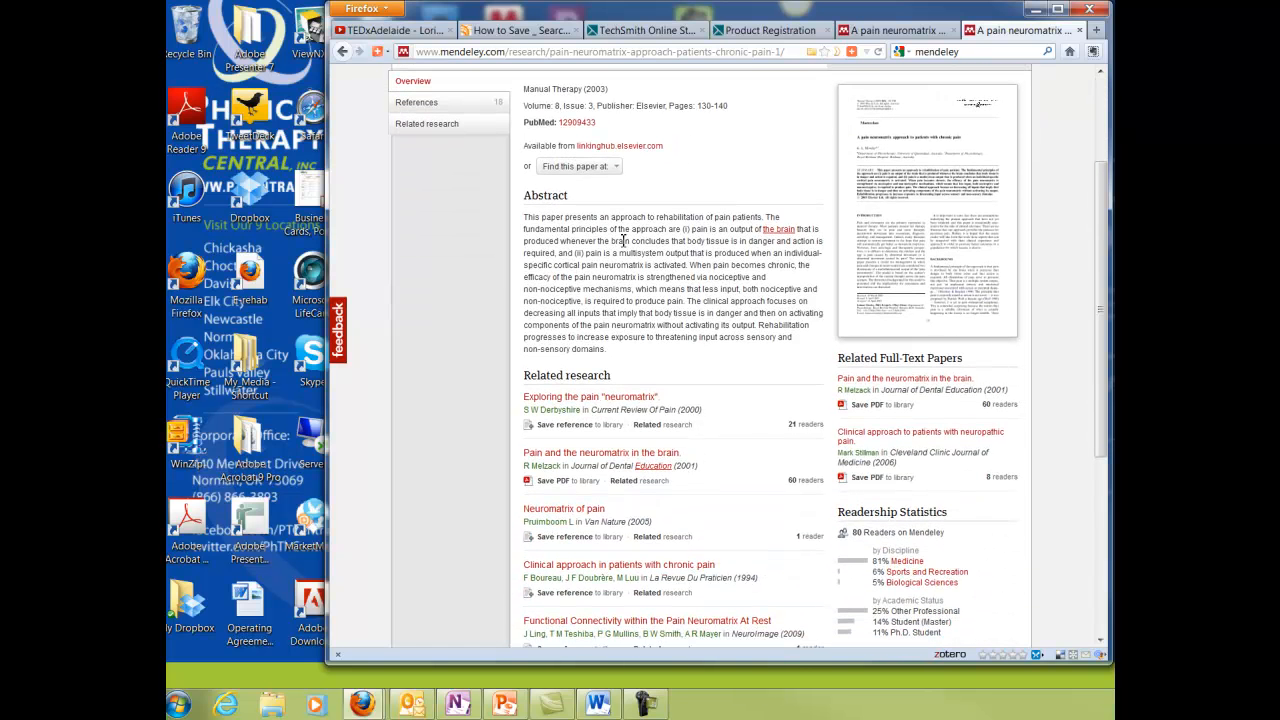
mouse_move(864, 453)
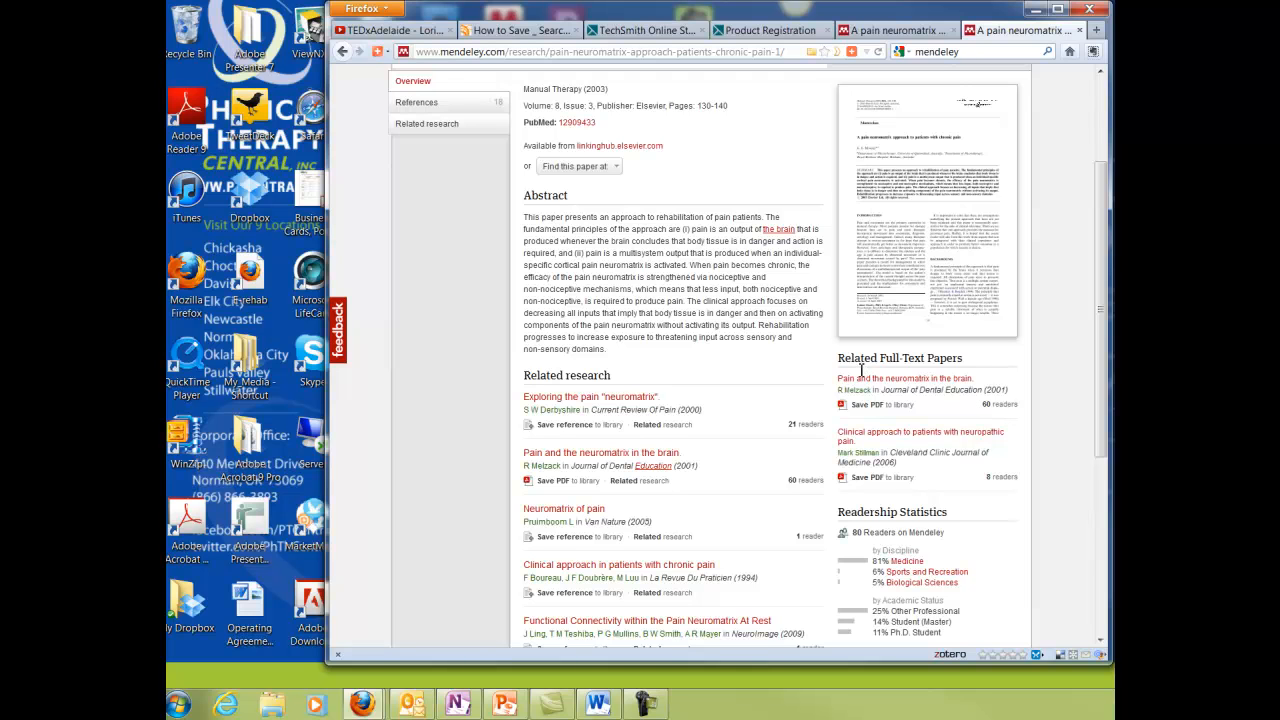
mouse_move(890, 373)
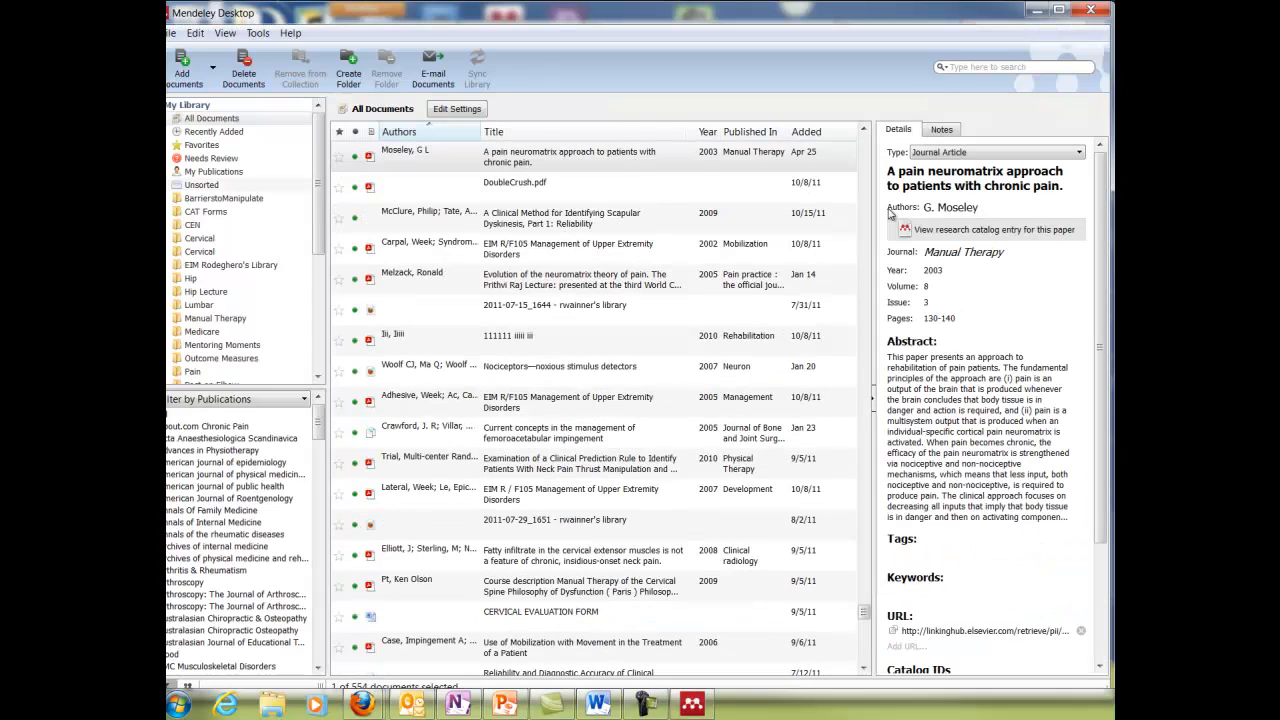
- Dismiss the oversized video sync warning and copy the Moseley paper's formatted citation
click(570, 157)
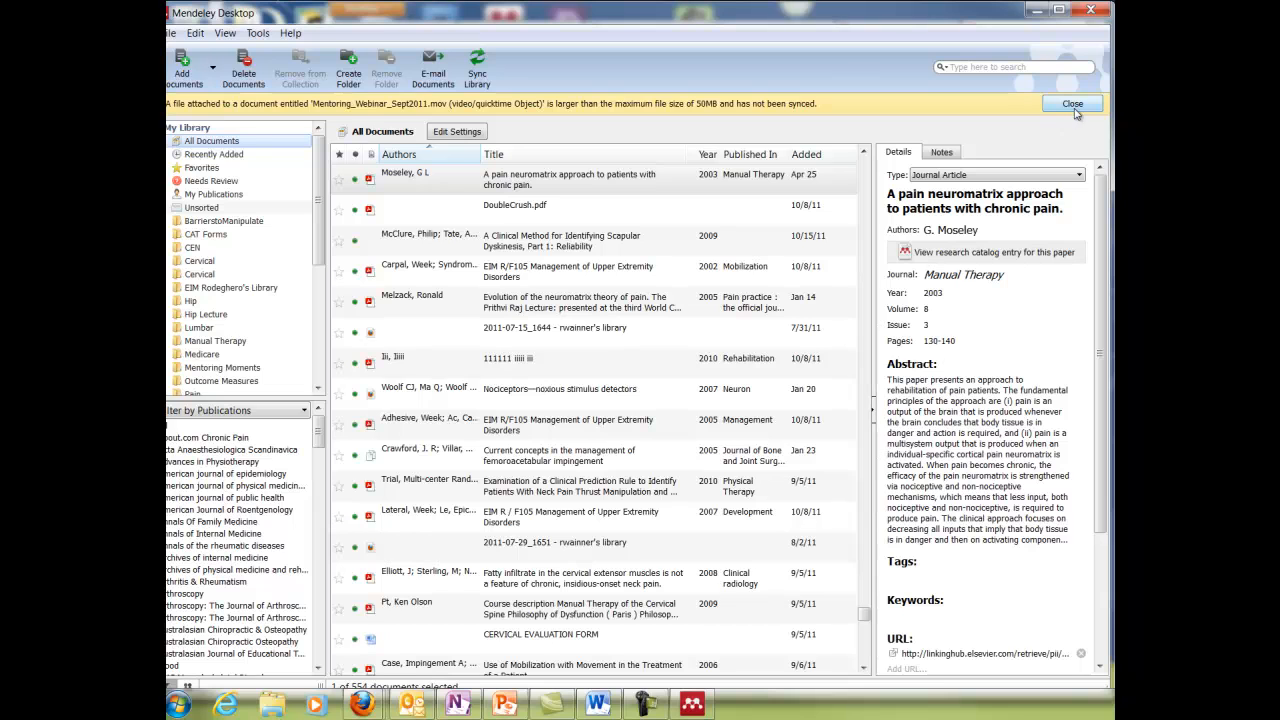
click(1067, 104)
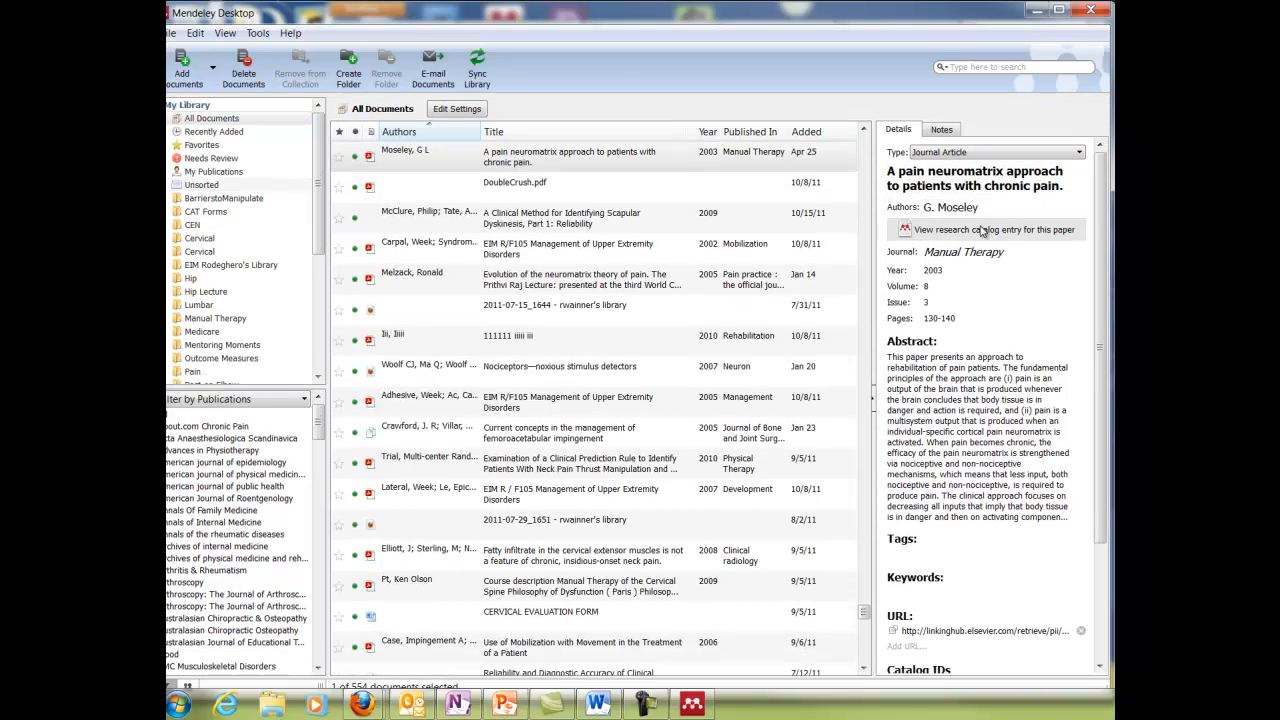
click(1000, 270)
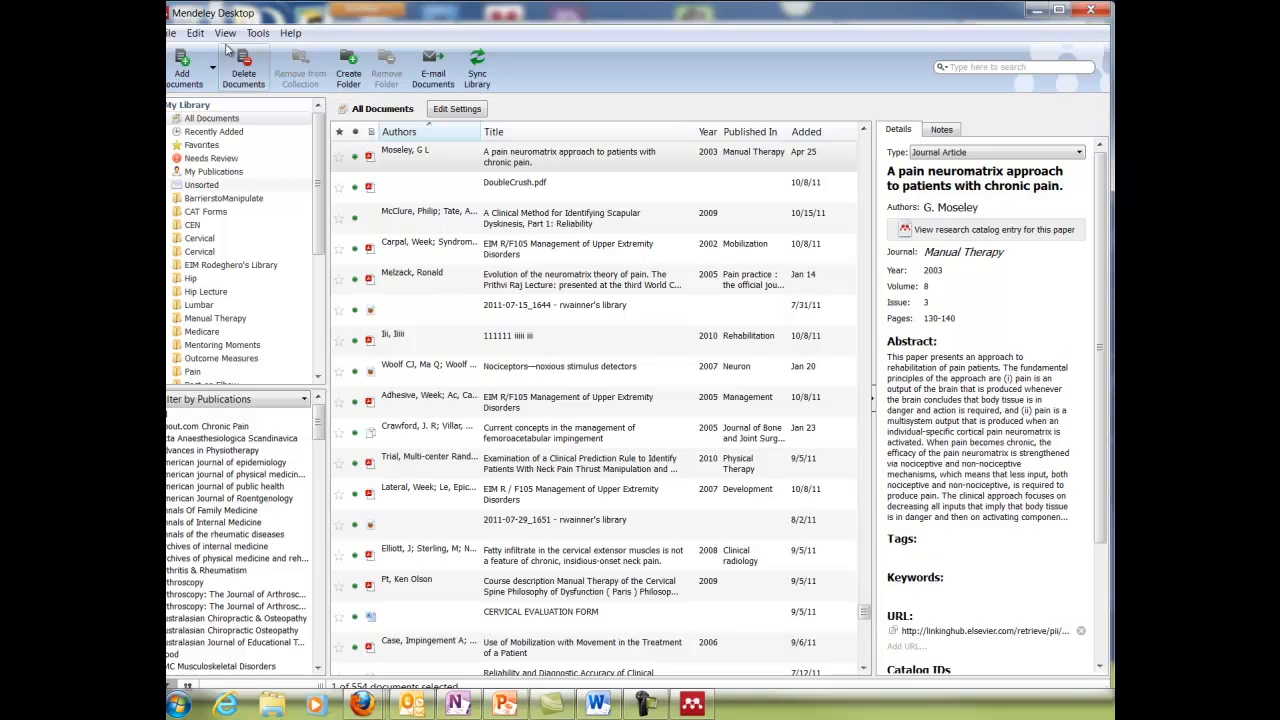
click(196, 33)
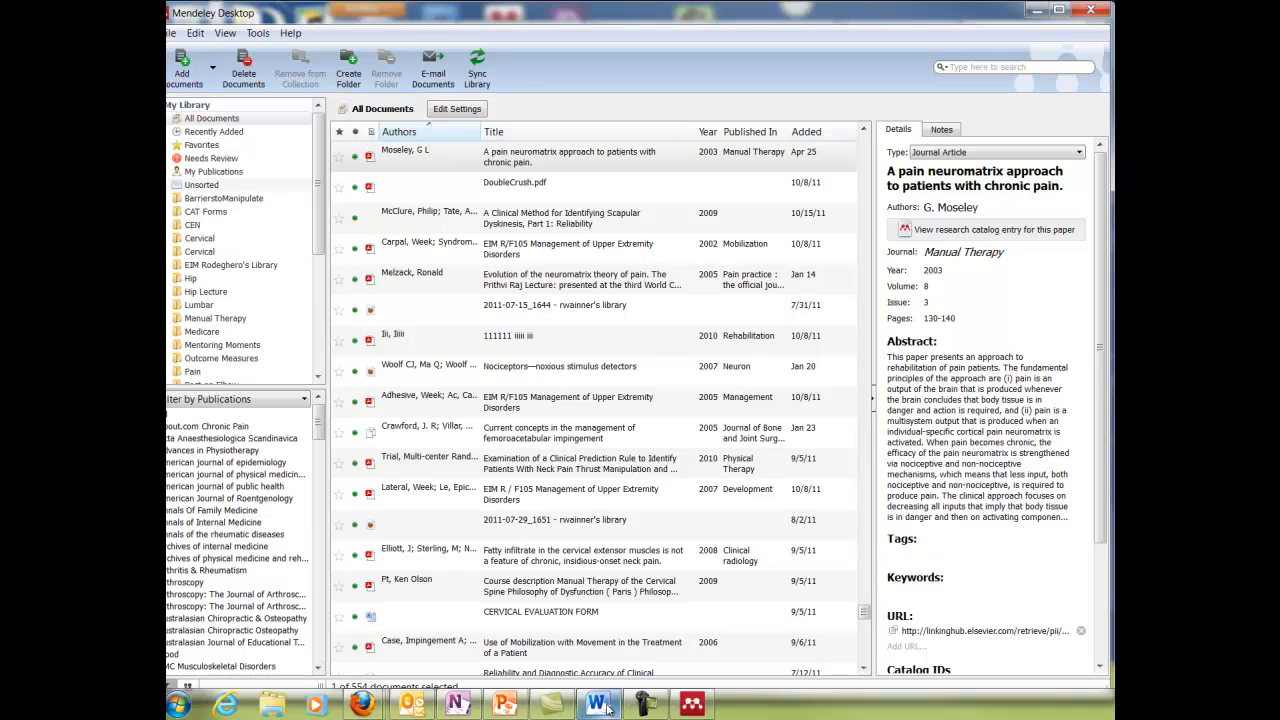
- Paste the Moseley 2003 citation into the blank Word document, then close it unsaved
click(593, 702)
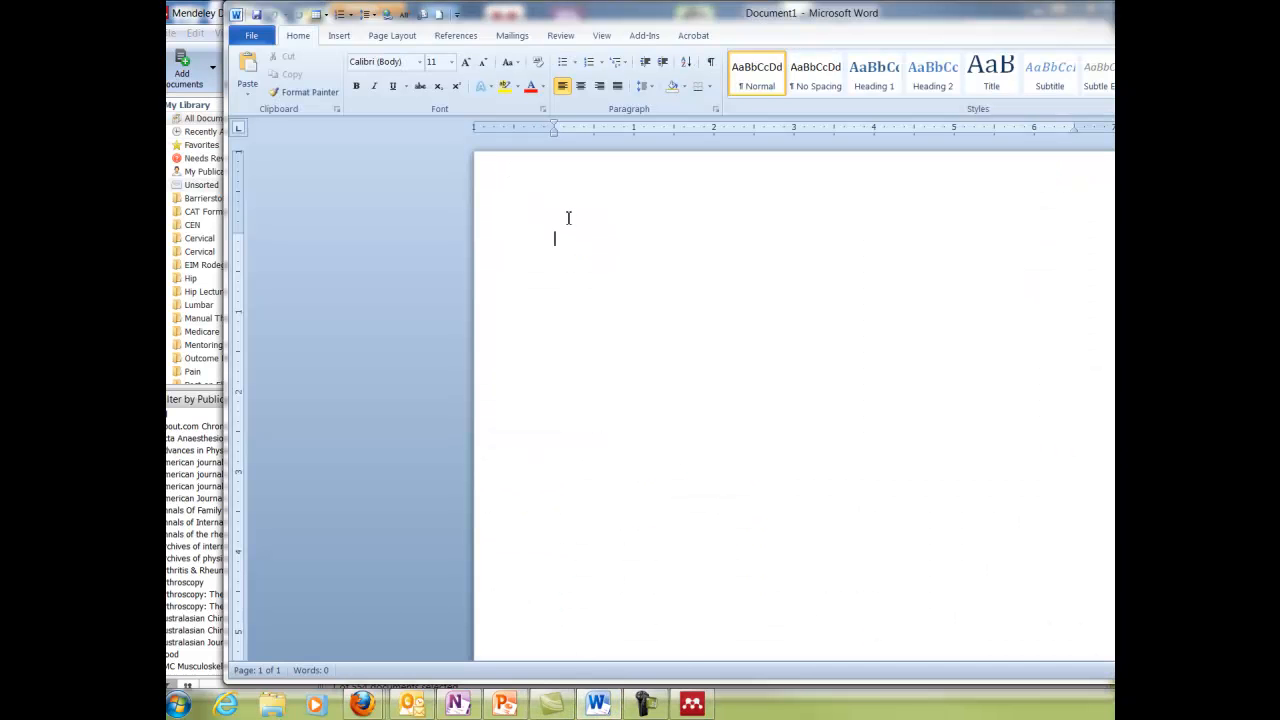
mouse_move(325, 28)
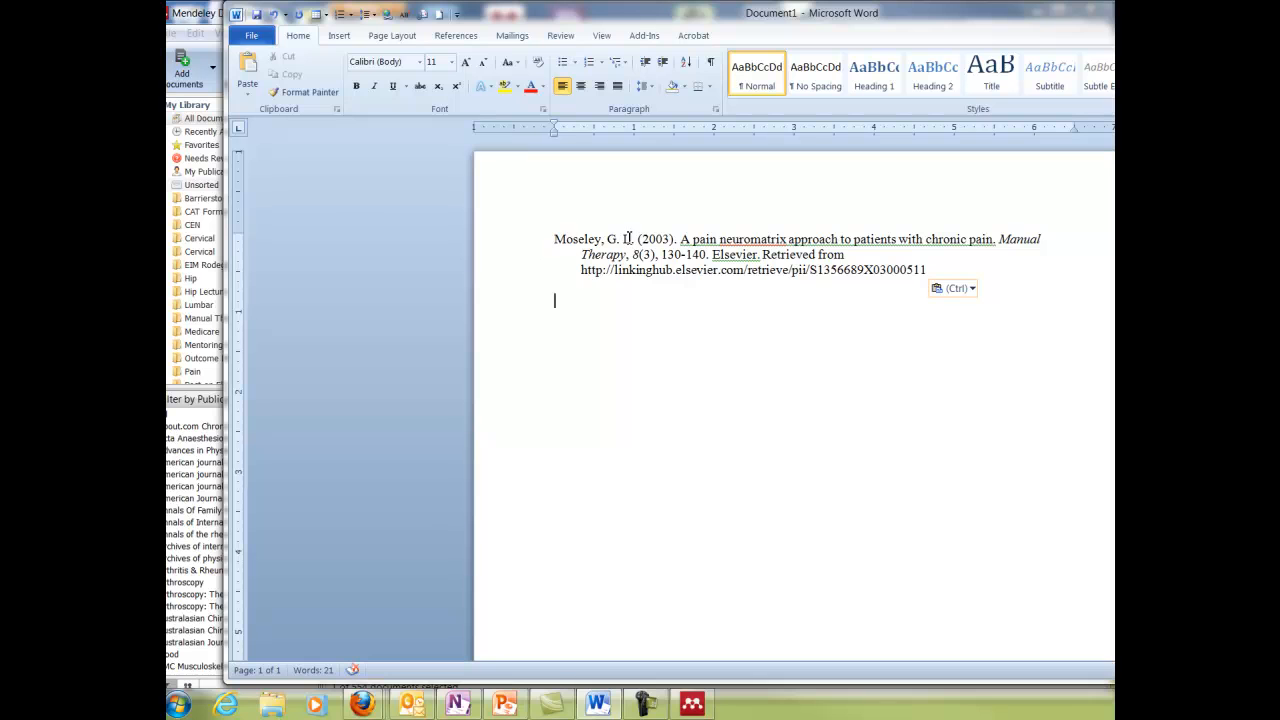
mouse_move(907, 335)
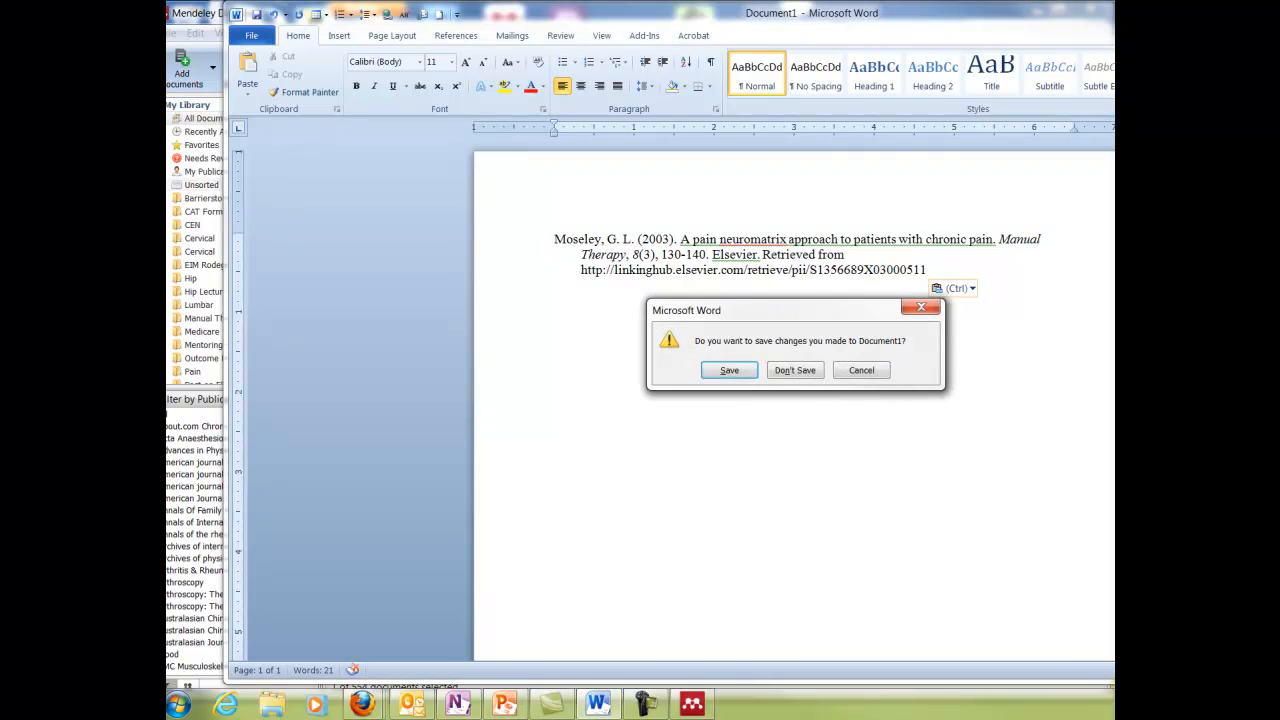
click(795, 370)
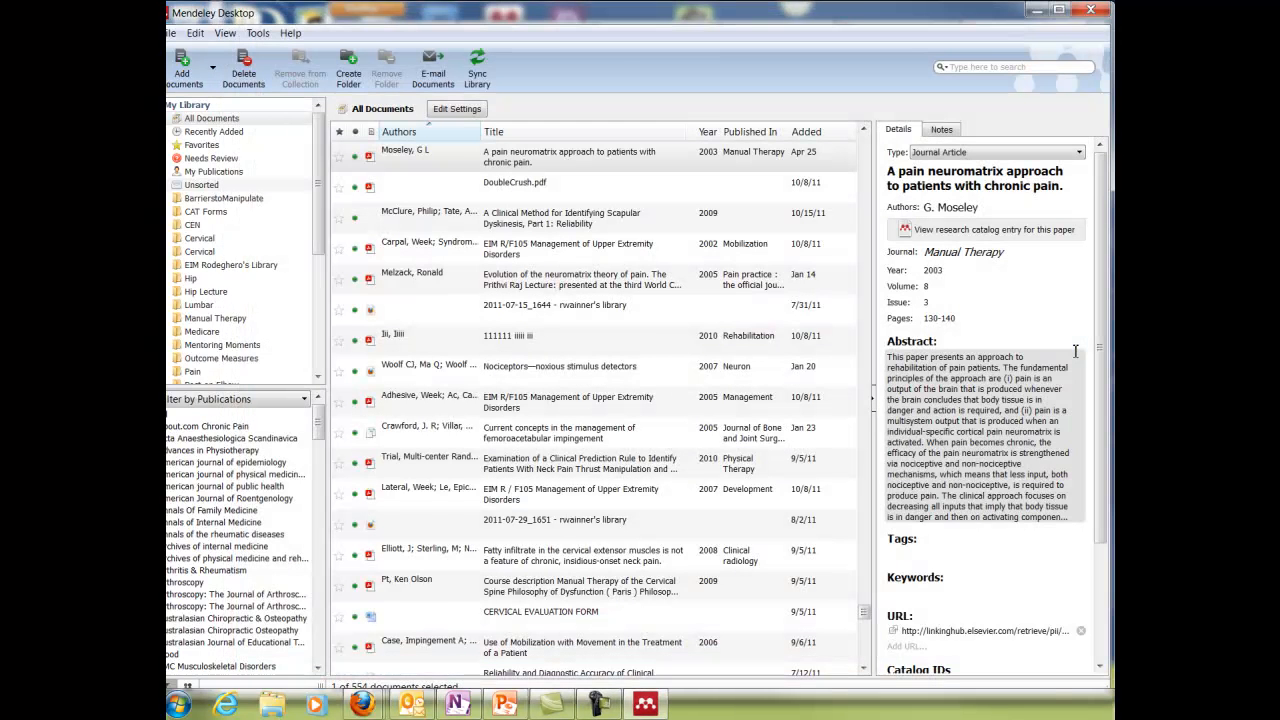
click(751, 131)
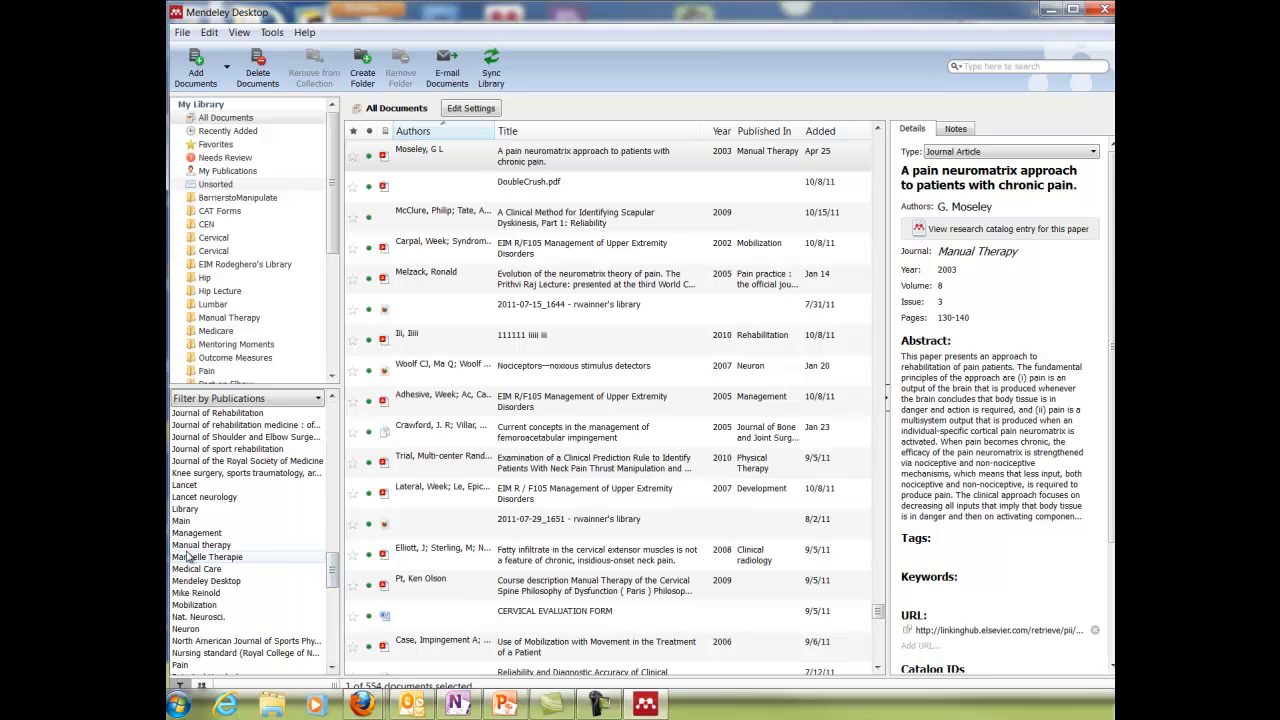
- Filter the library to Manual therapy publications and sort by year, newest (2011) first
click(200, 545)
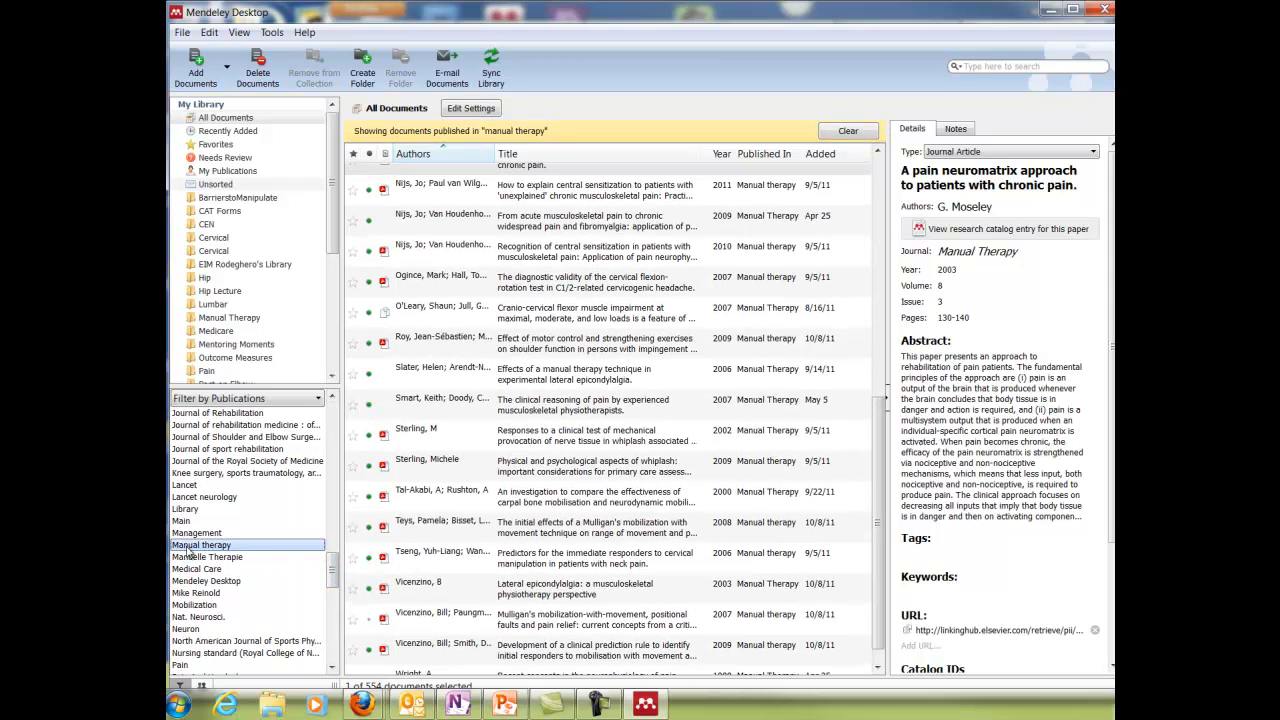
mouse_move(580, 369)
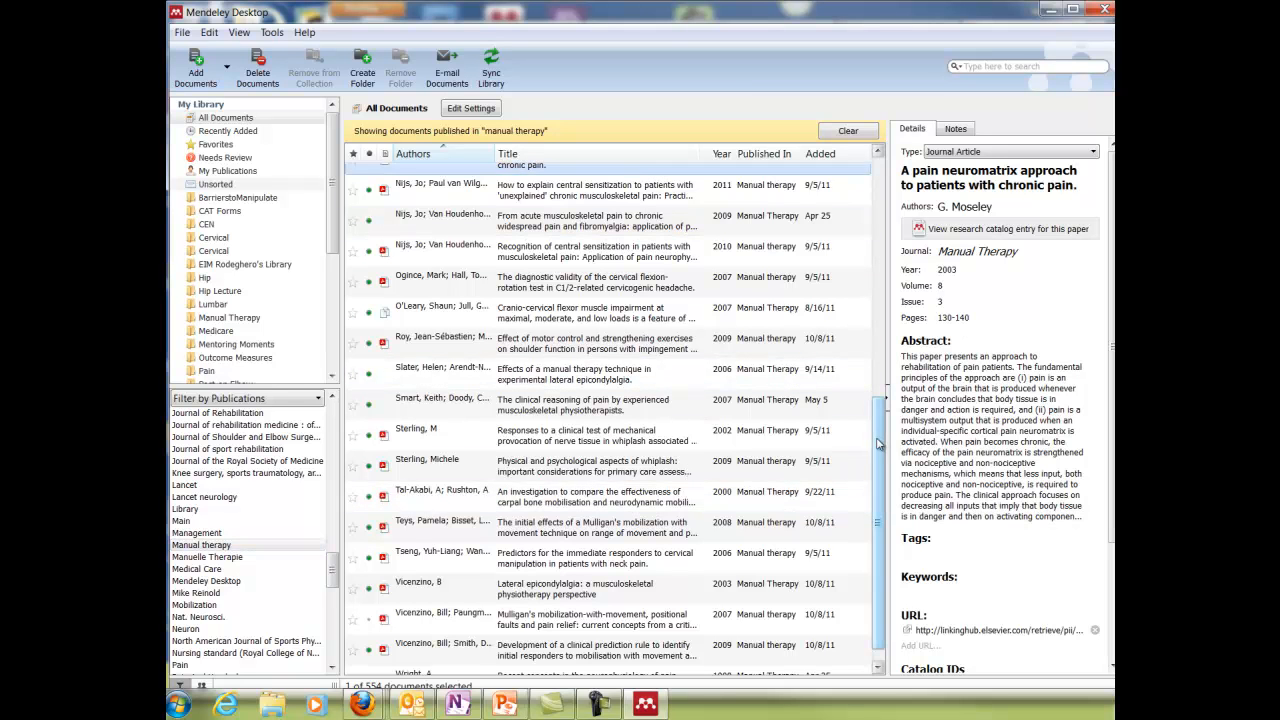
click(413, 153)
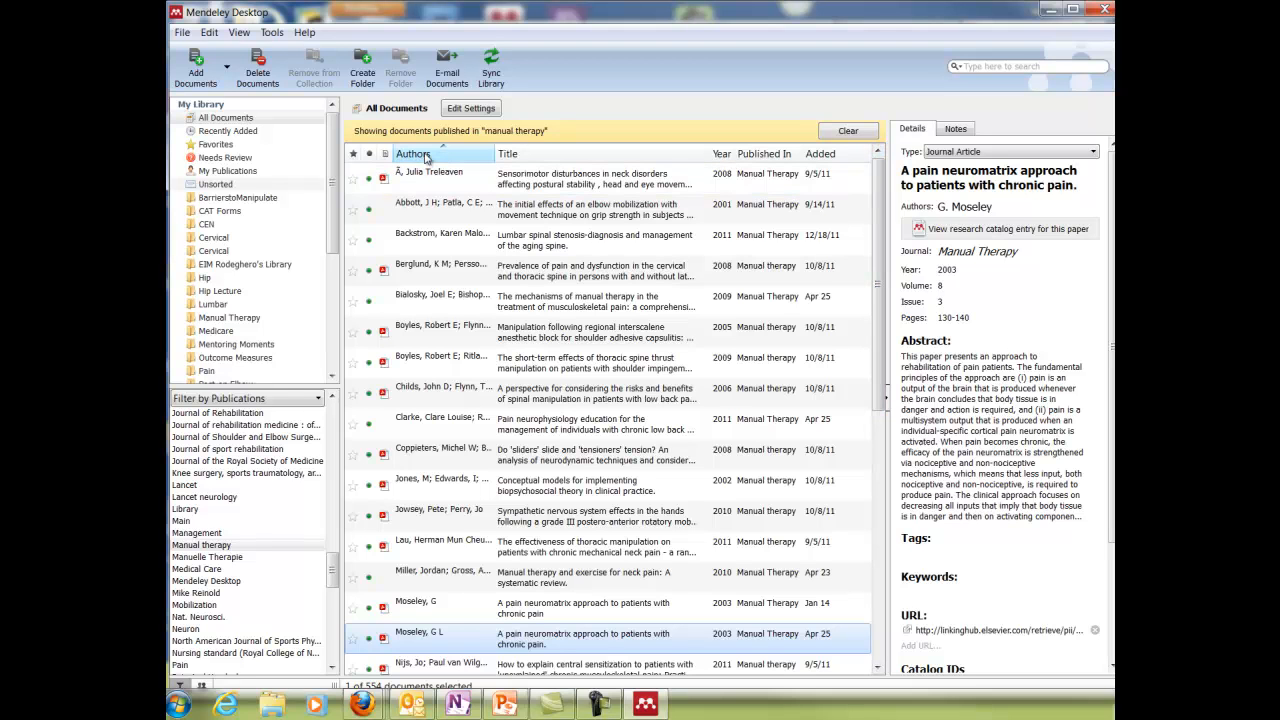
click(416, 153)
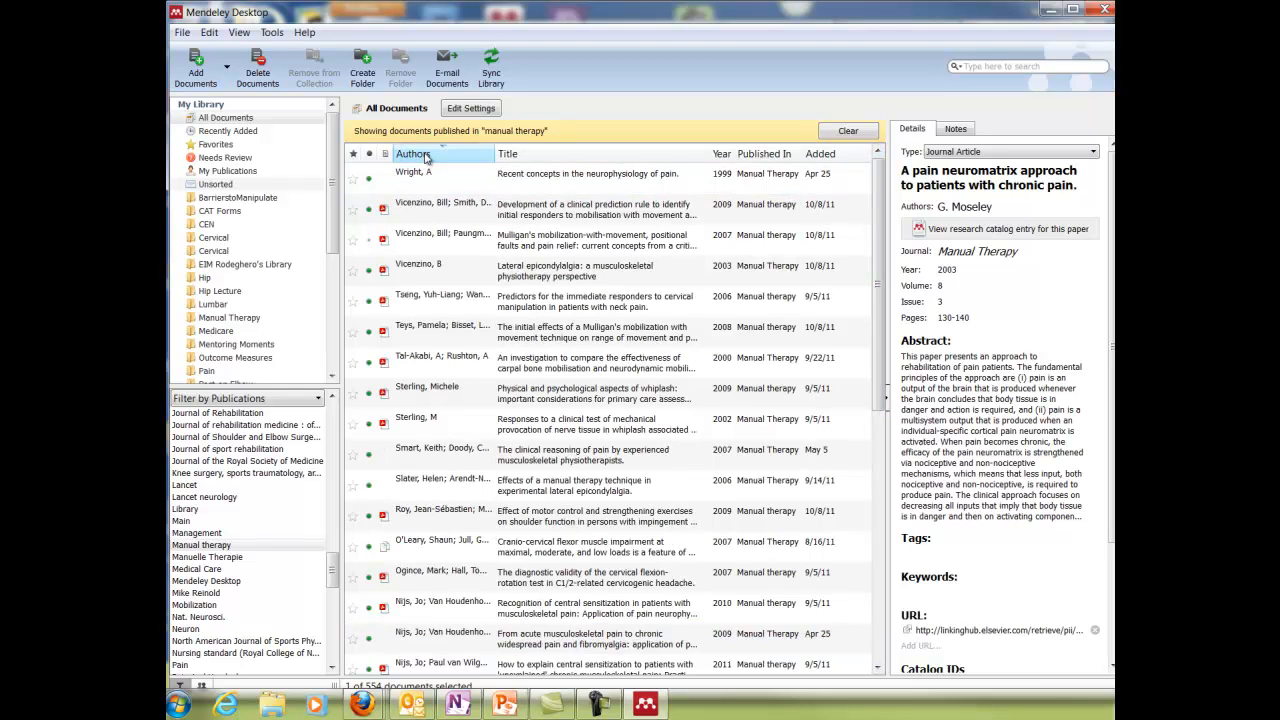
click(411, 153)
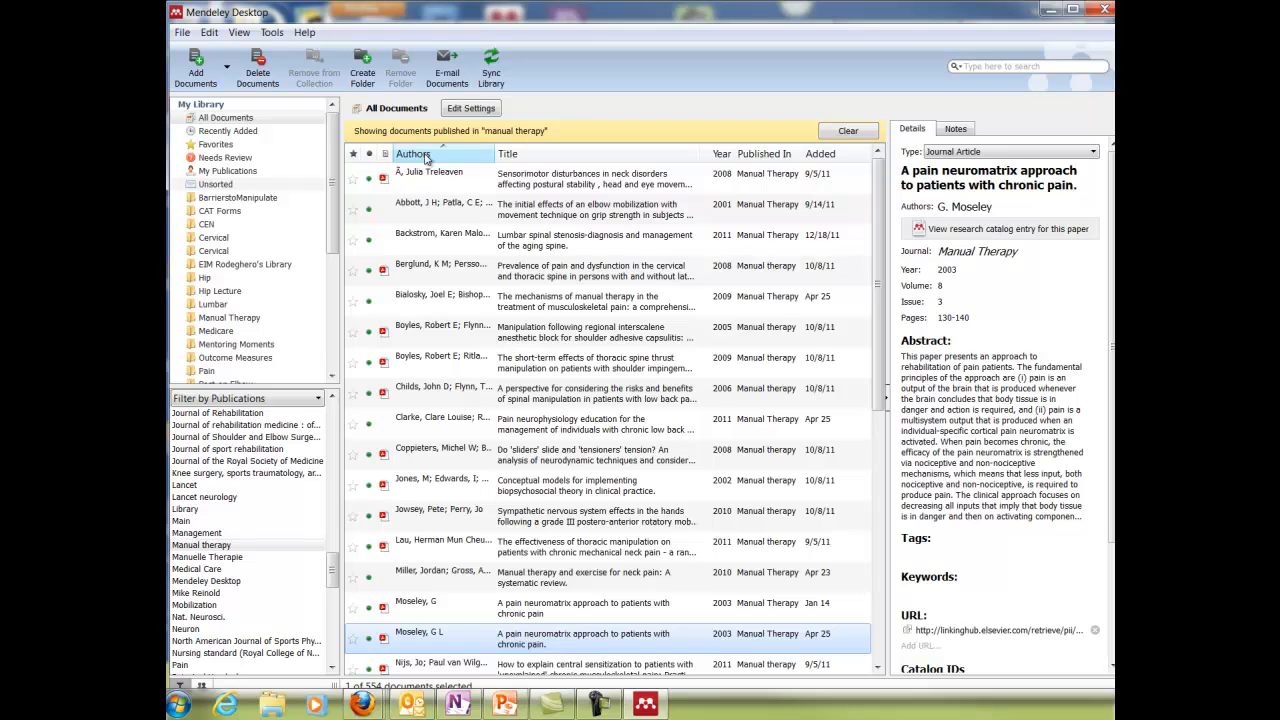
click(722, 153)
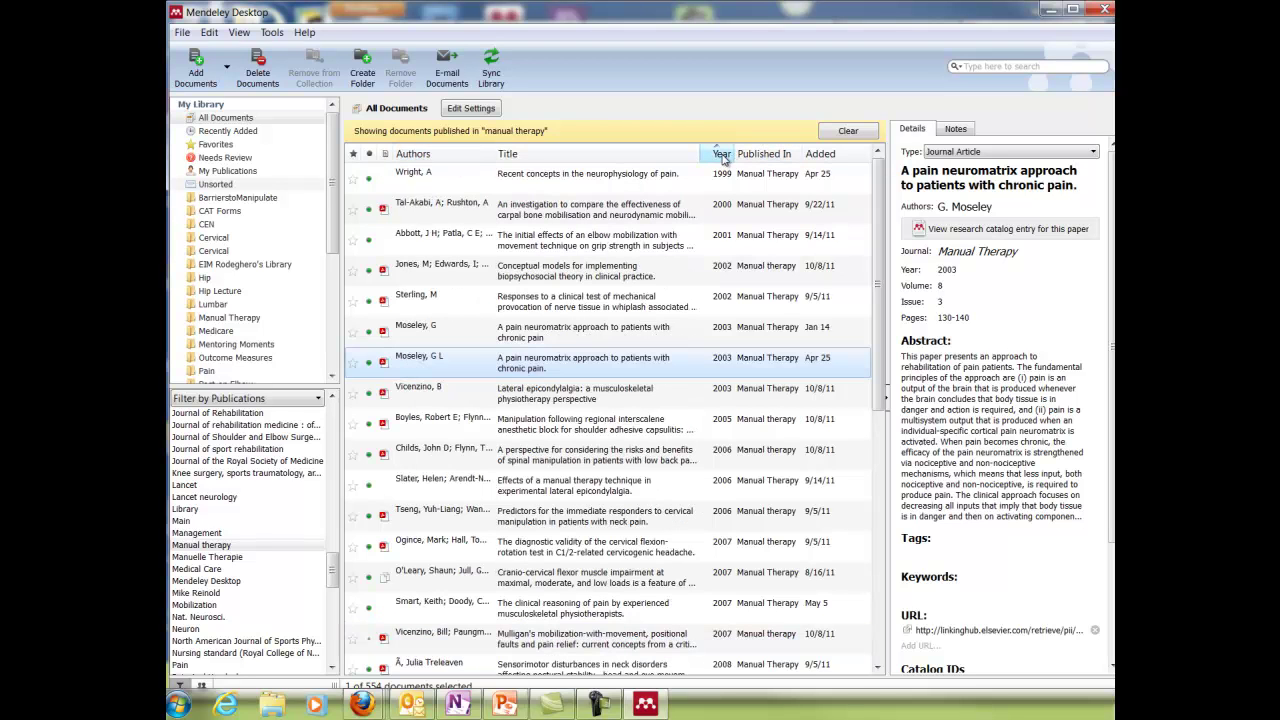
click(722, 153)
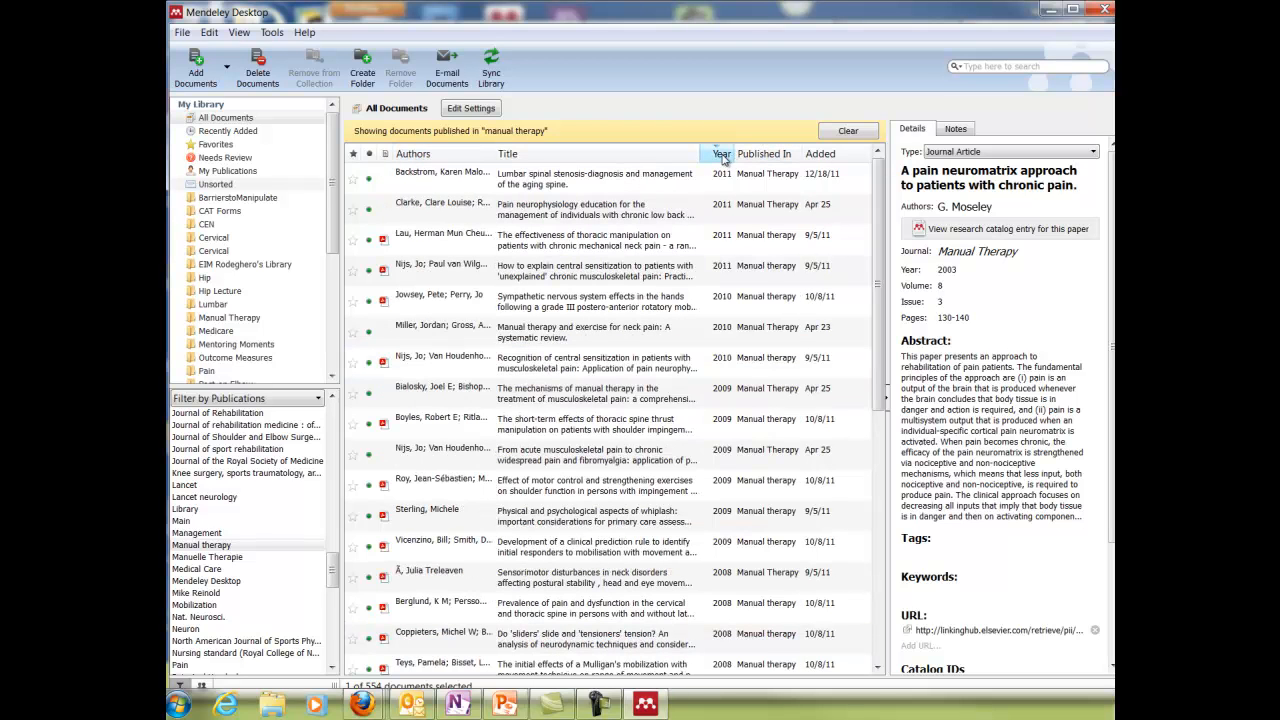
mouse_move(710, 165)
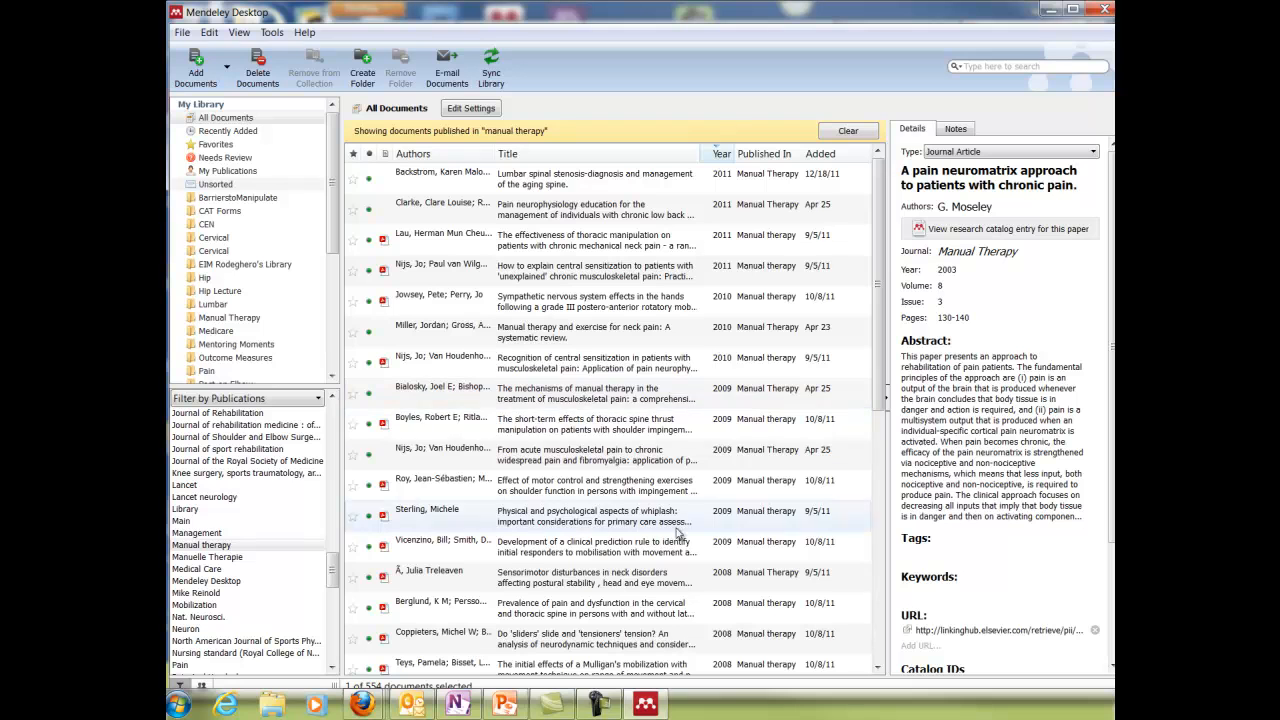
mouse_move(547, 296)
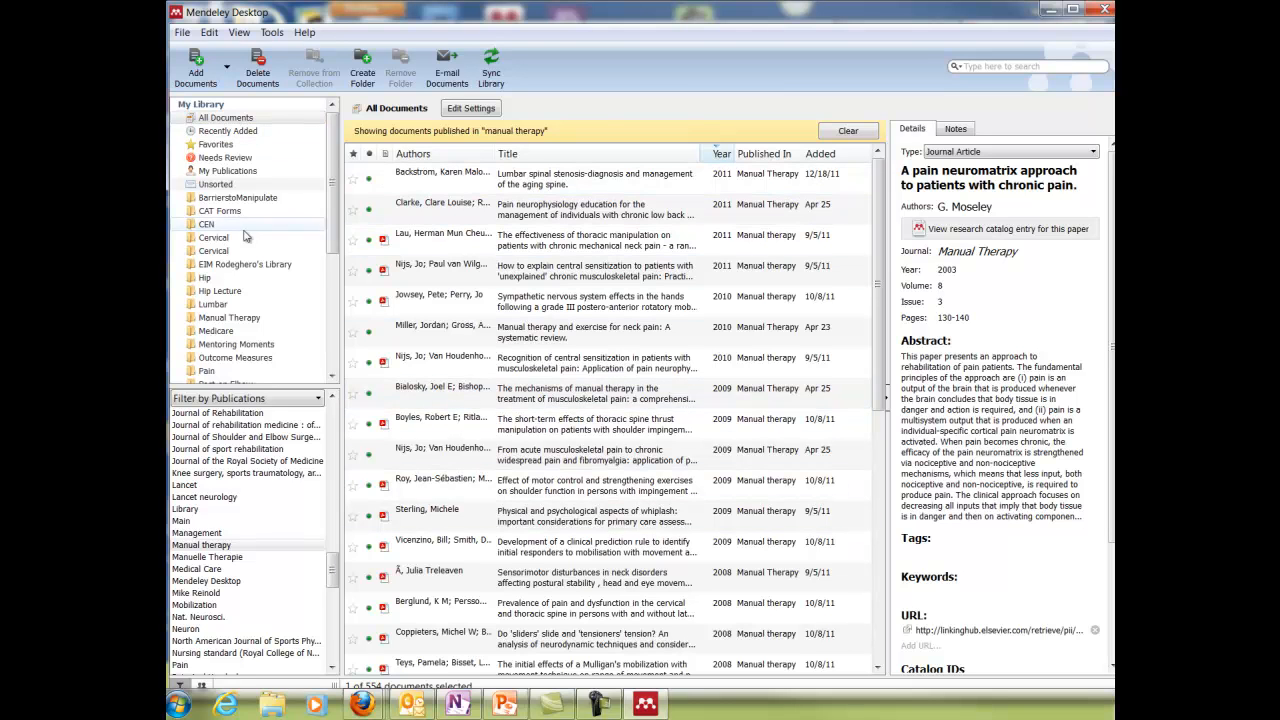
mouse_move(297, 298)
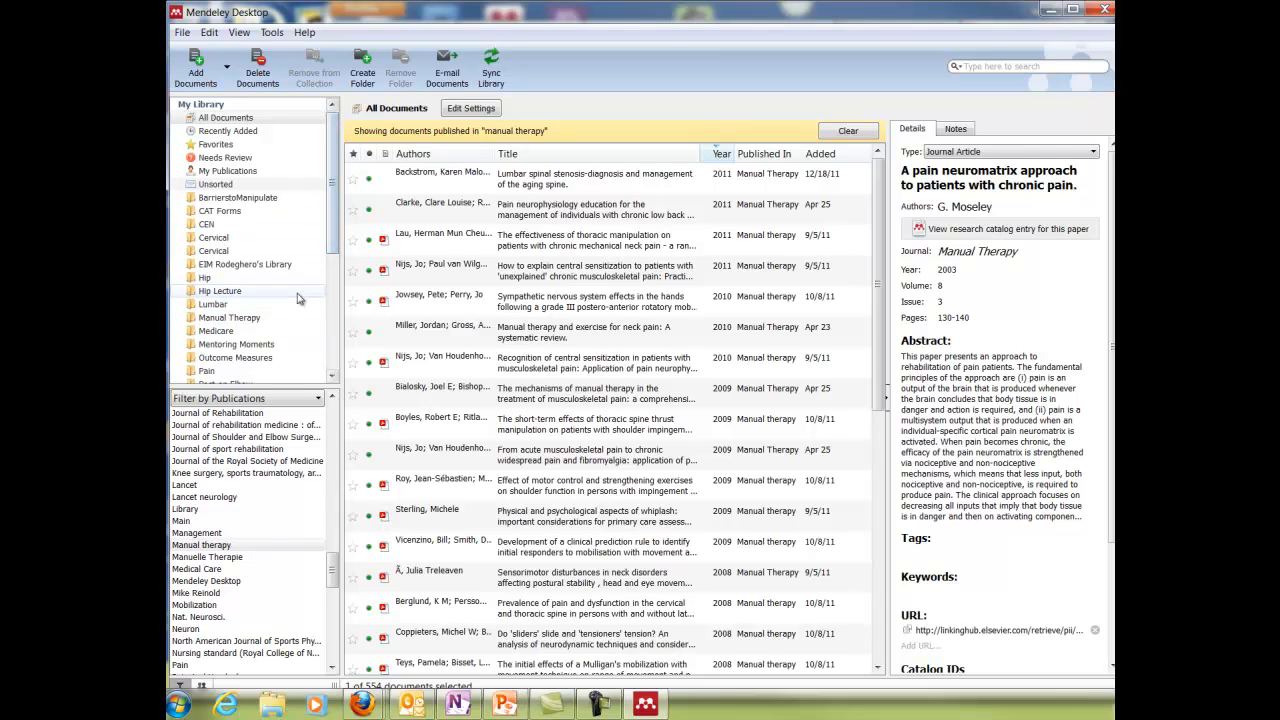
- Open the empty Manual Therapy folder and bring up the Add Files dialog
click(228, 317)
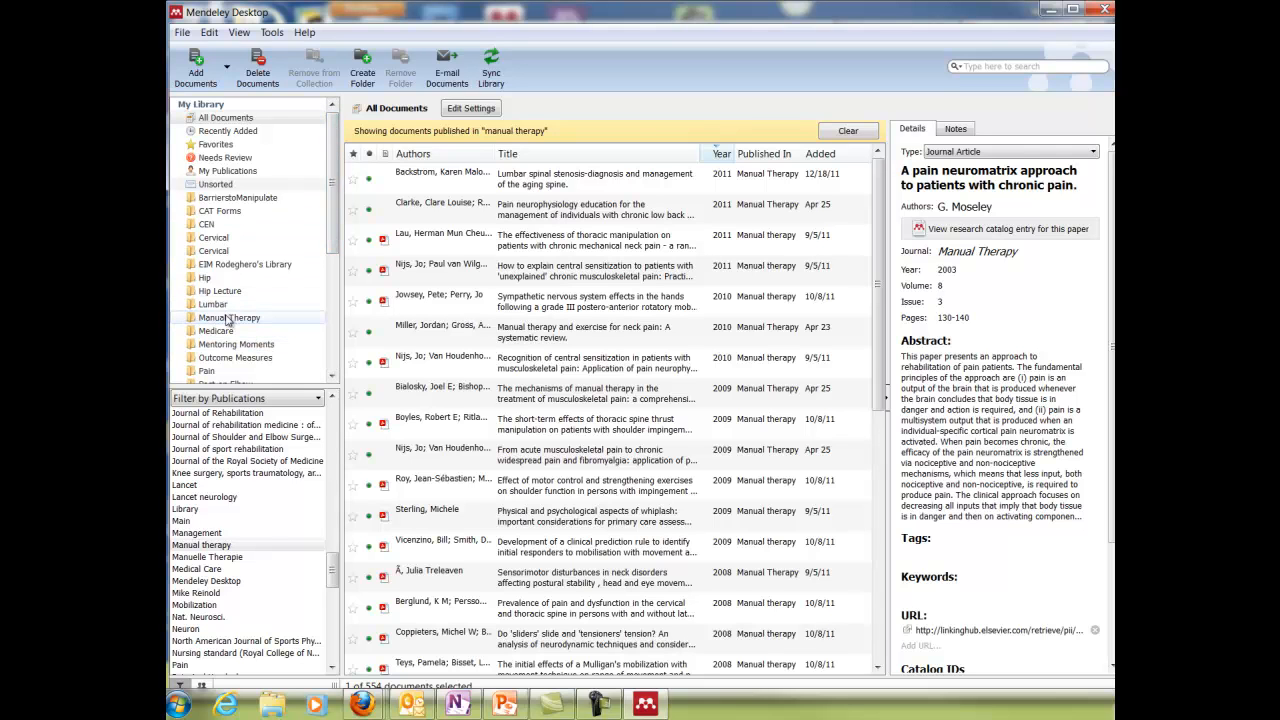
click(228, 317)
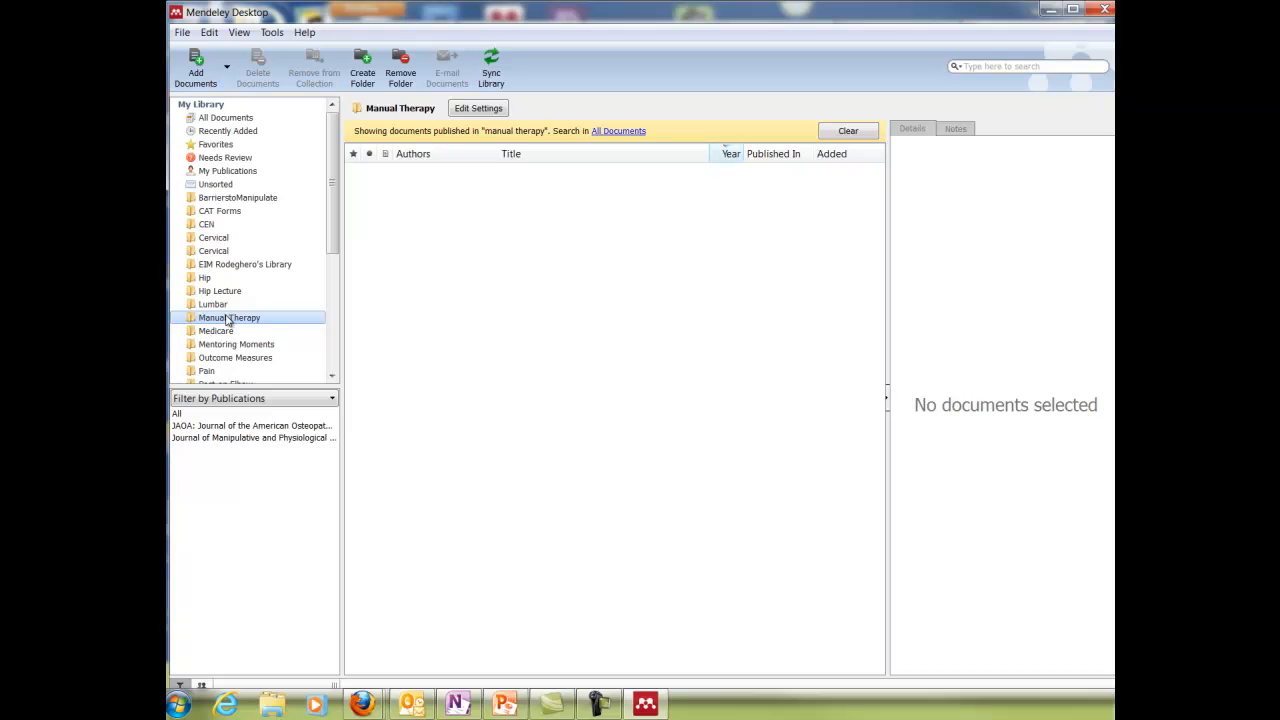
mouse_move(583, 322)
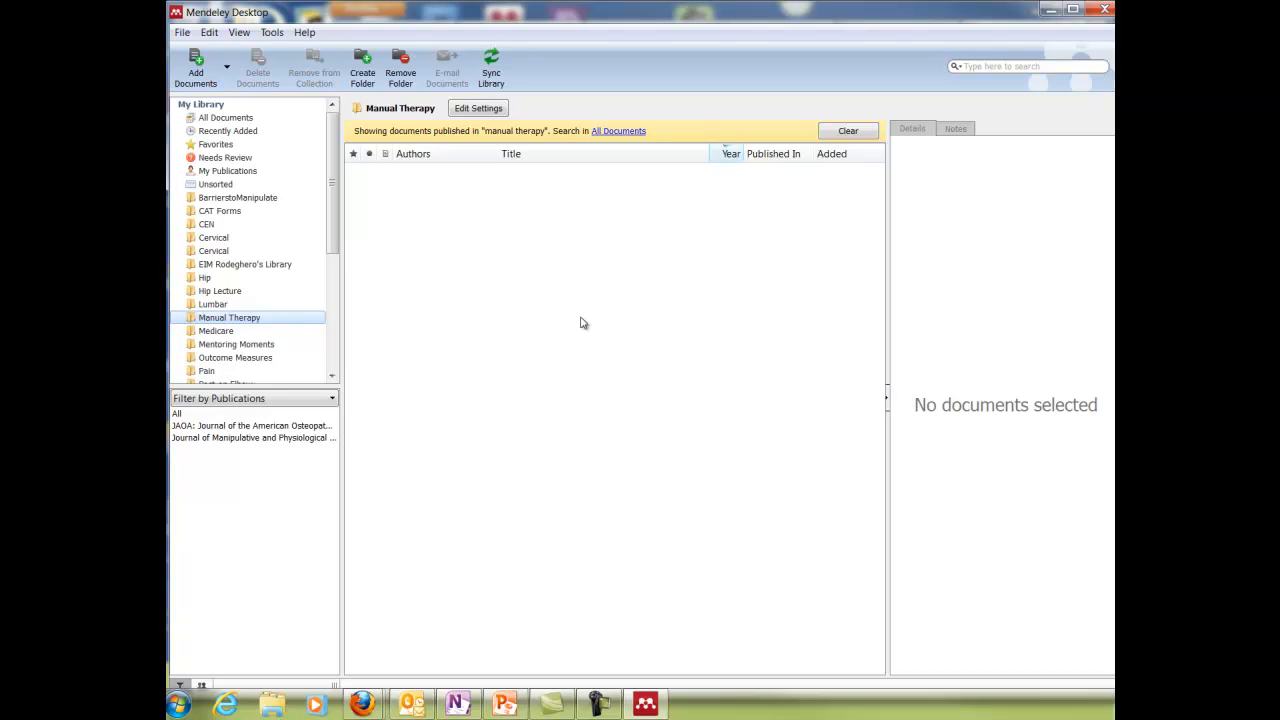
mouse_move(596, 208)
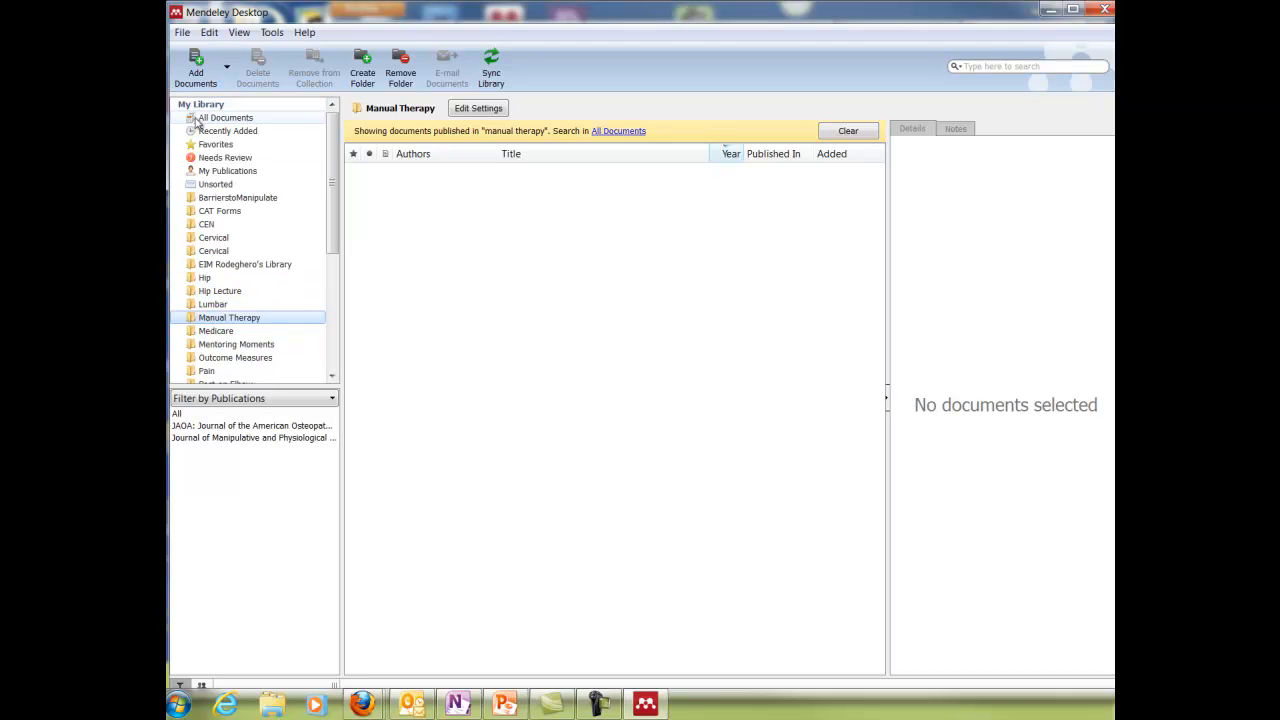
click(199, 71)
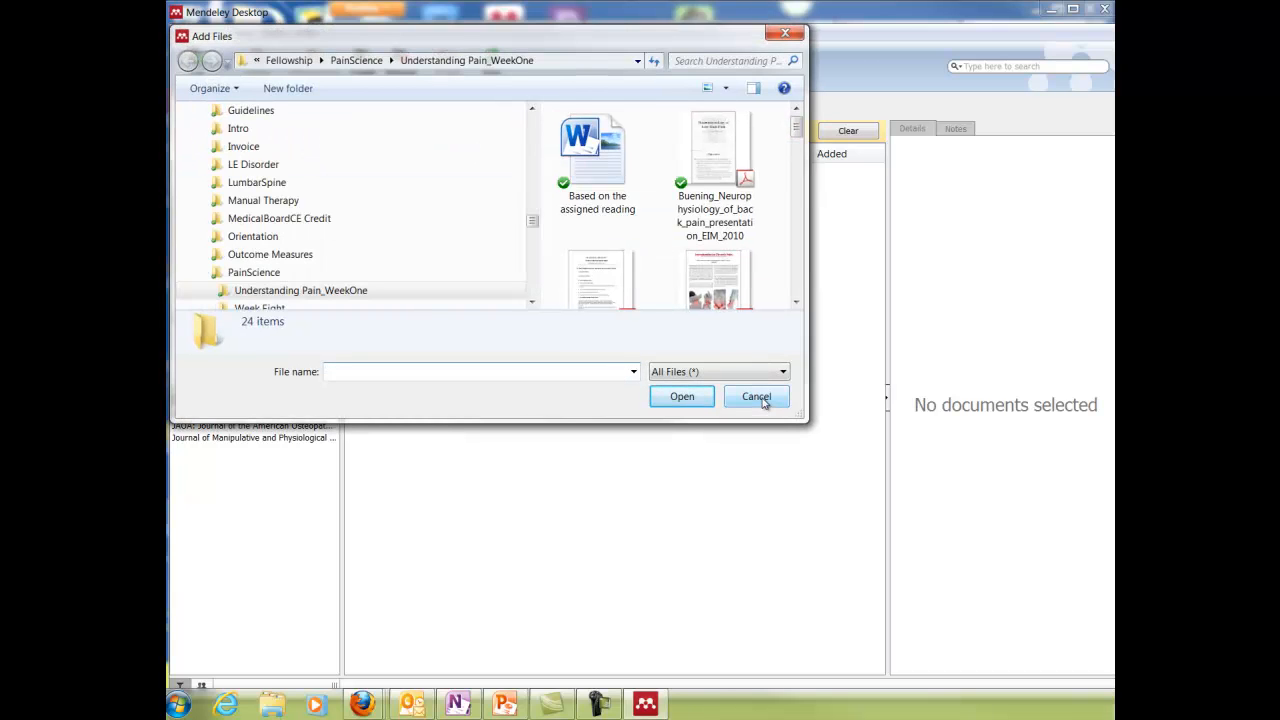
- Cancel the Add Files dialog without importing any documents
click(756, 396)
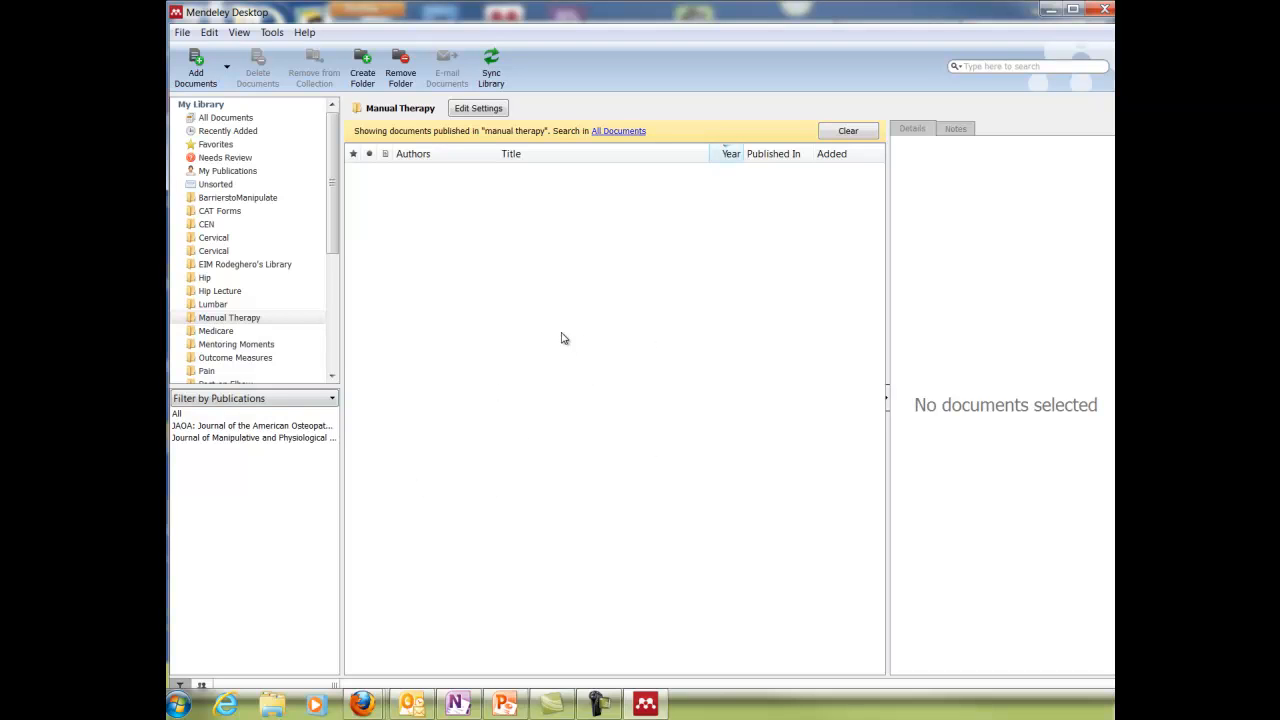
mouse_move(542, 387)
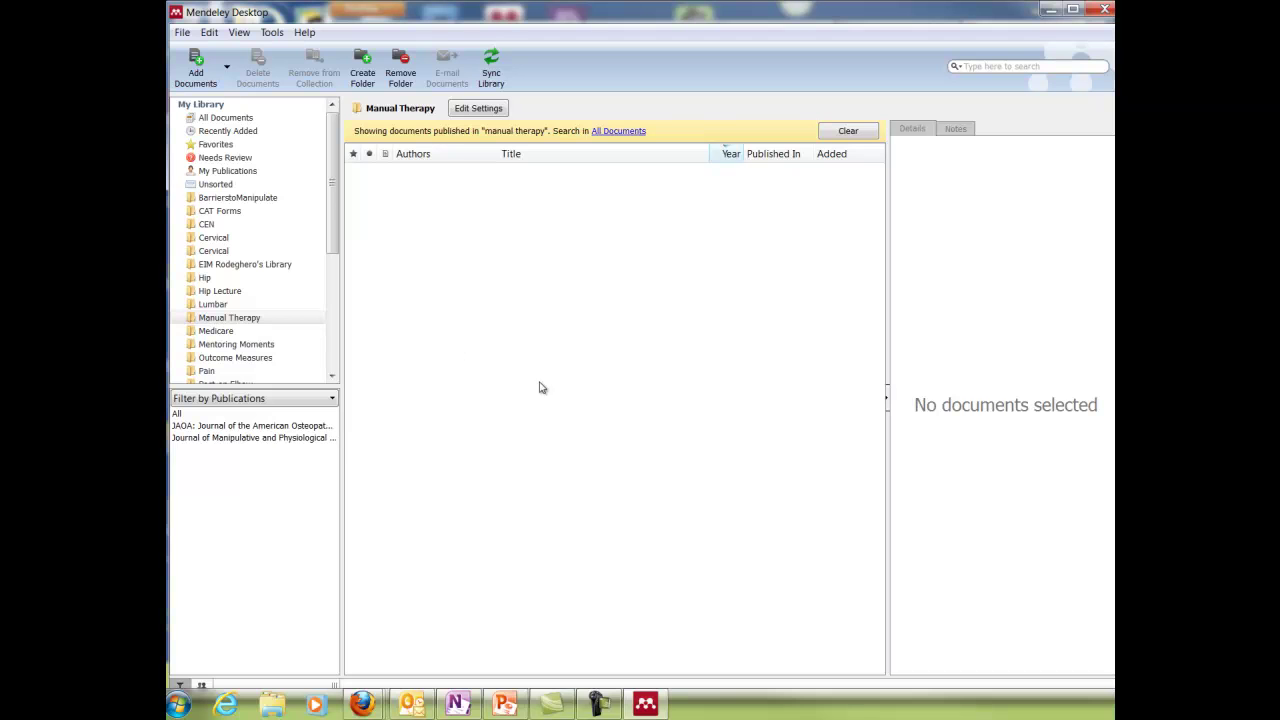
mouse_move(617, 405)
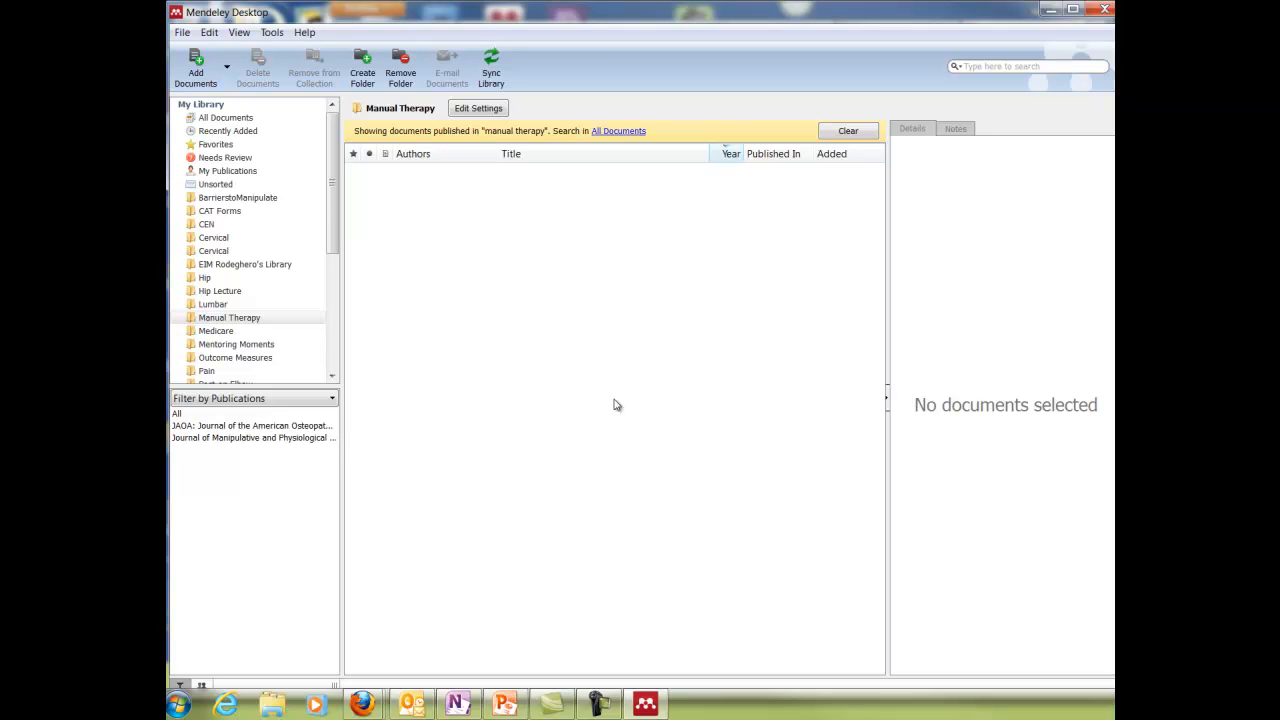